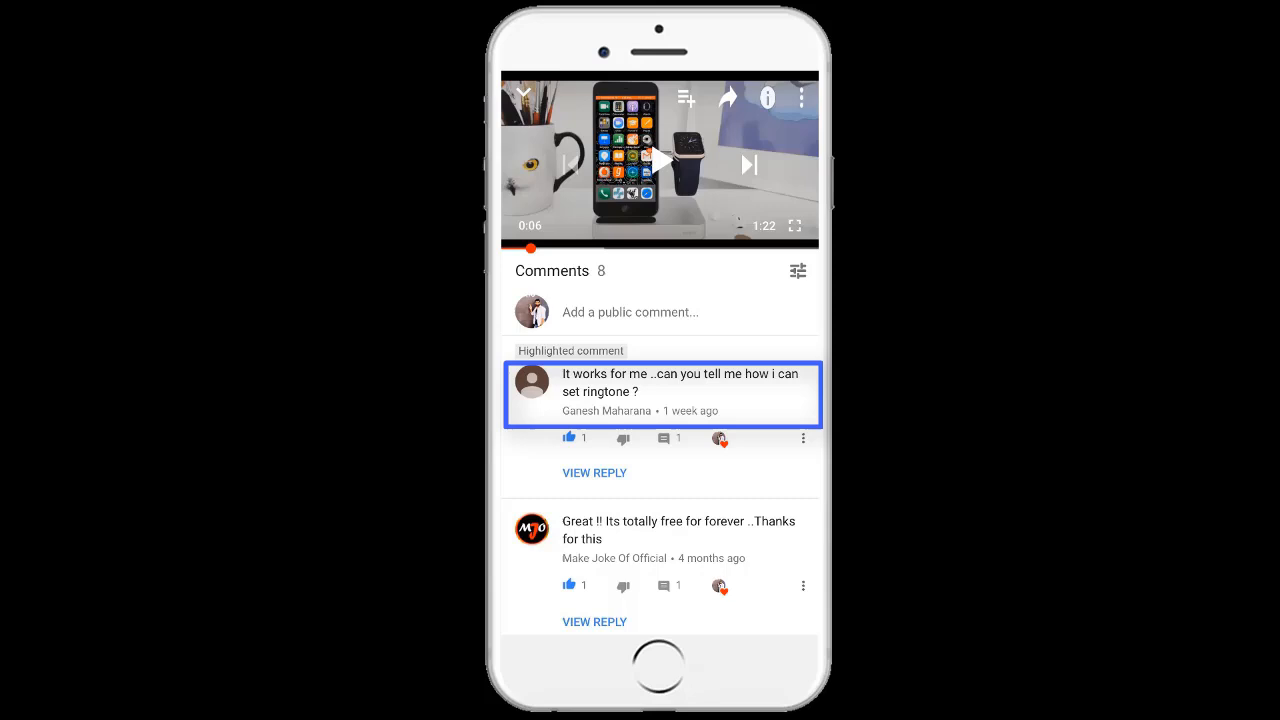
View the YouTube comment replies asking how to set an iPhone ringtone, then return to the home screen.
click(594, 472)
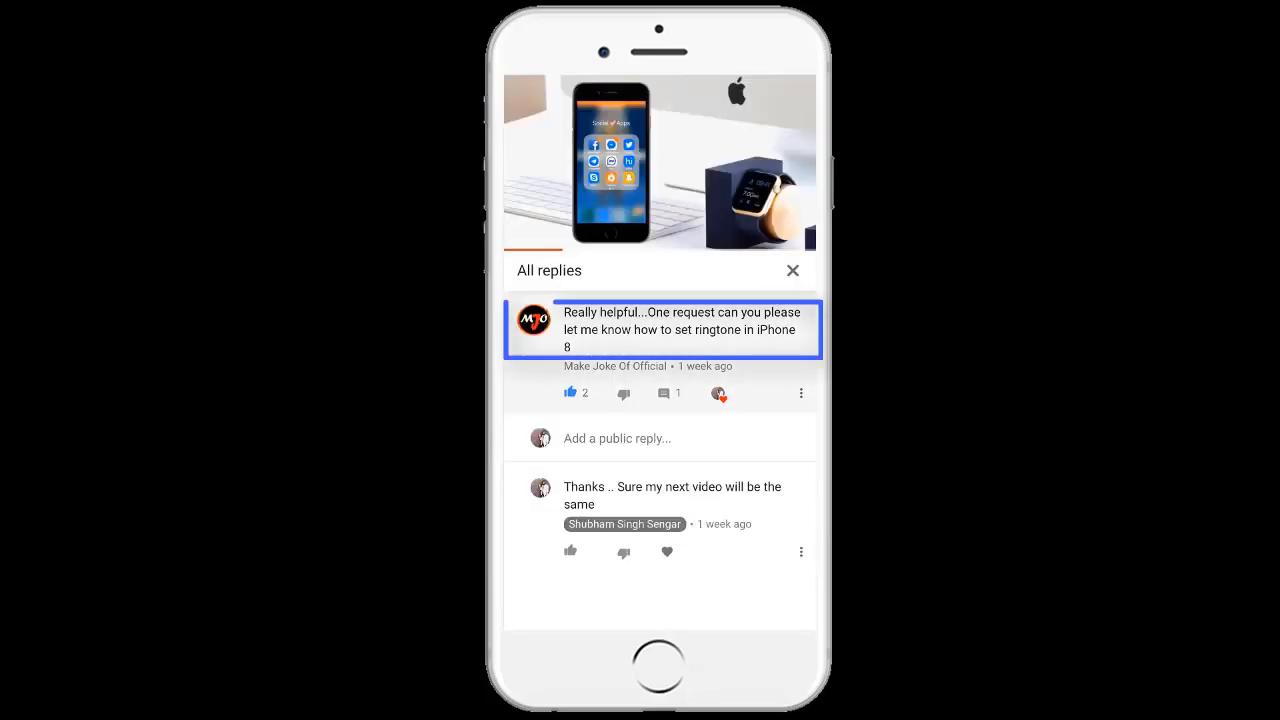
click(792, 270)
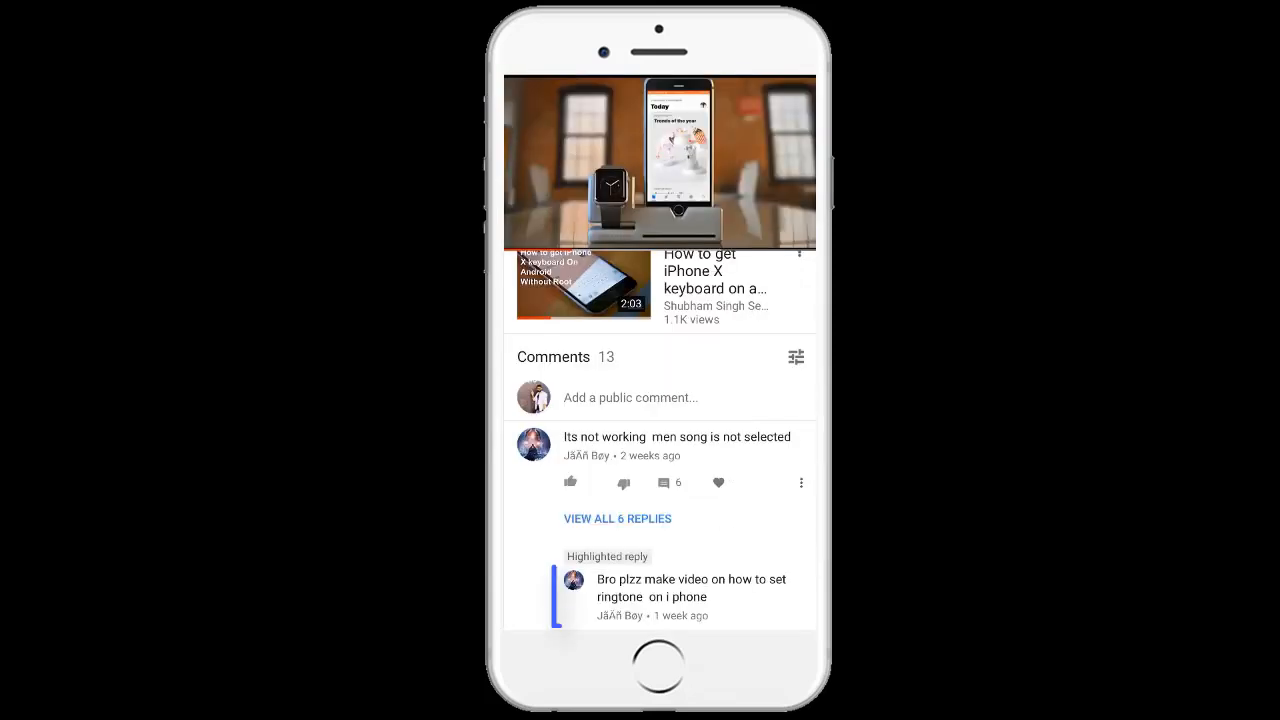
click(684, 596)
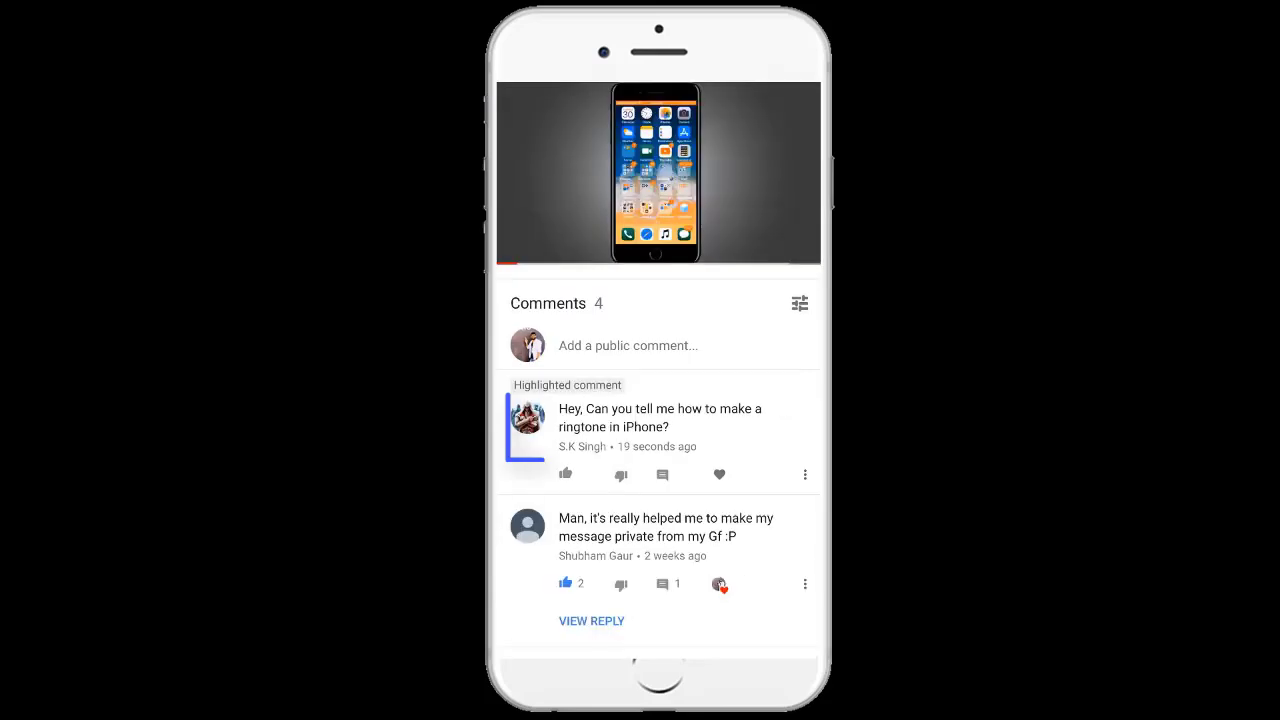
click(660, 428)
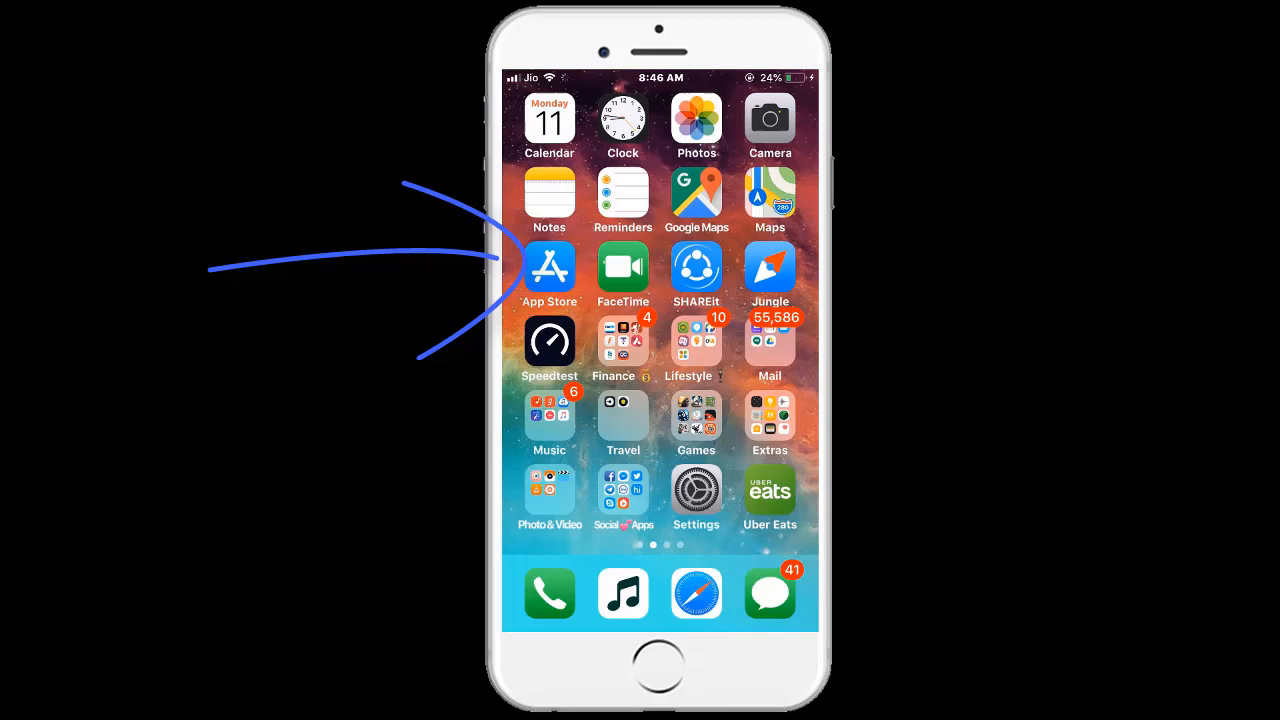
Search the App Store for 'garage band' and confirm GarageBand shows OPEN.
click(548, 268)
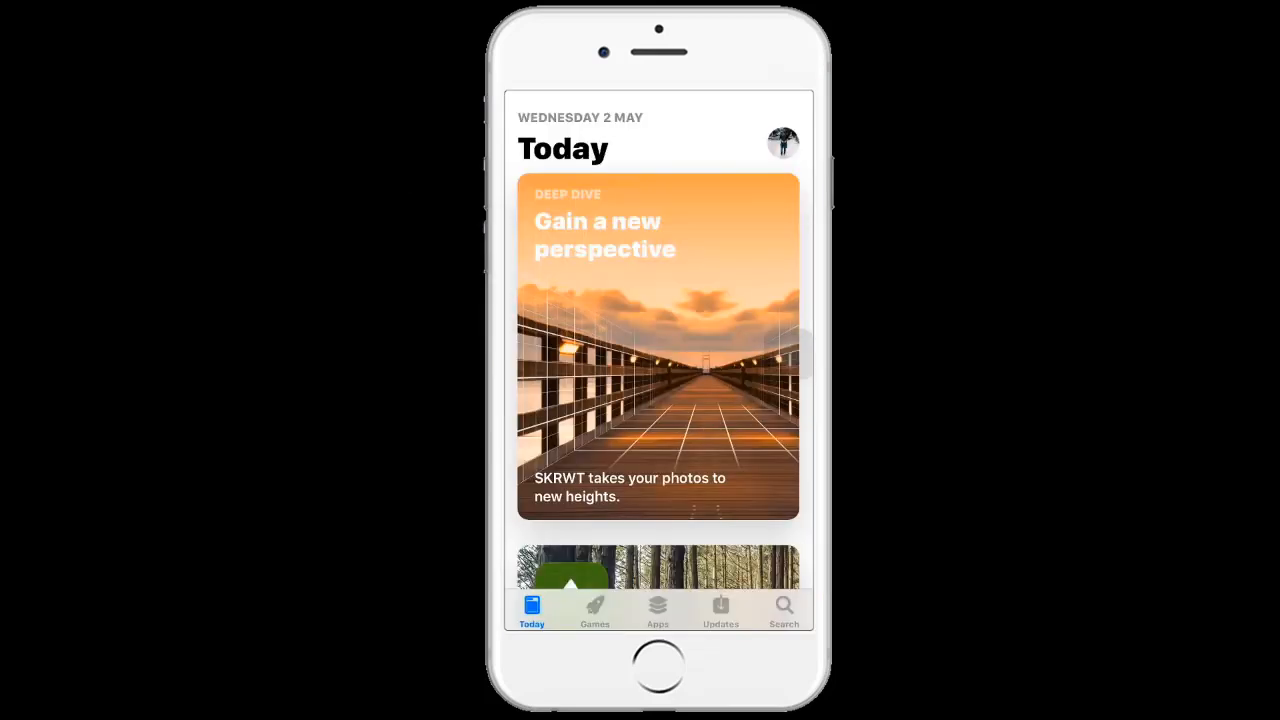
click(784, 610)
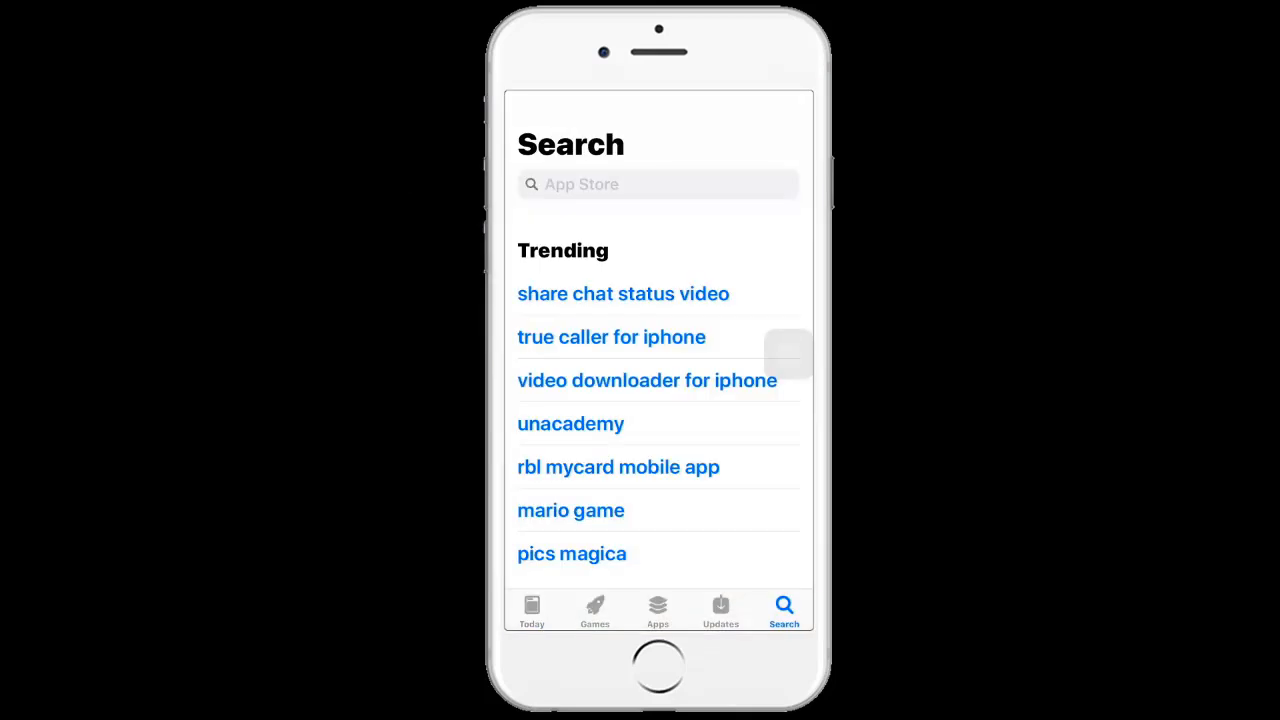
click(658, 184)
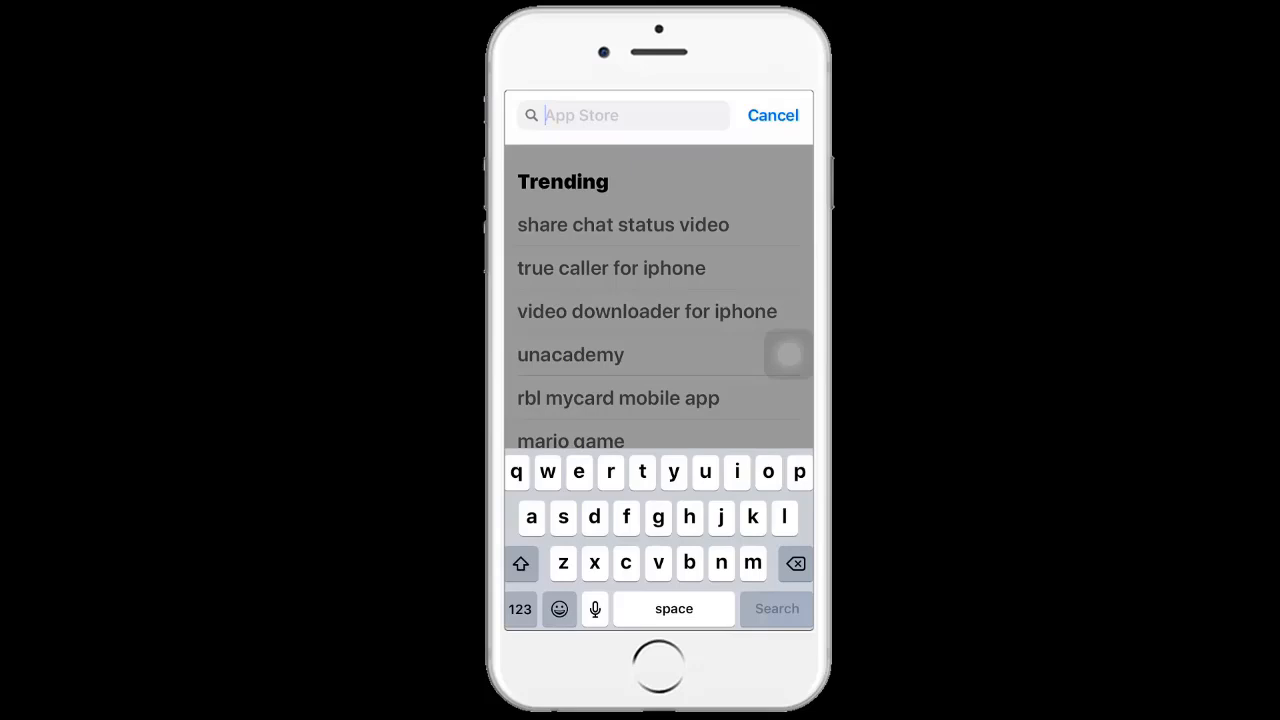
text(garag)
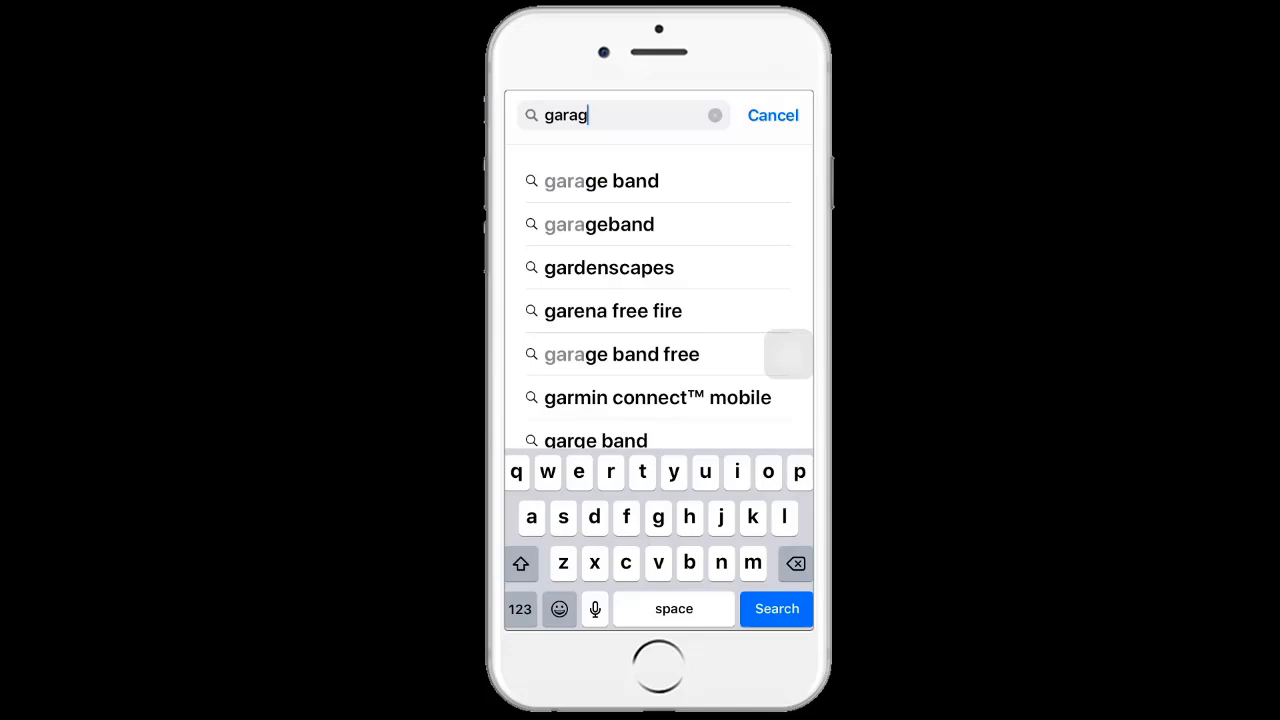
click(600, 180)
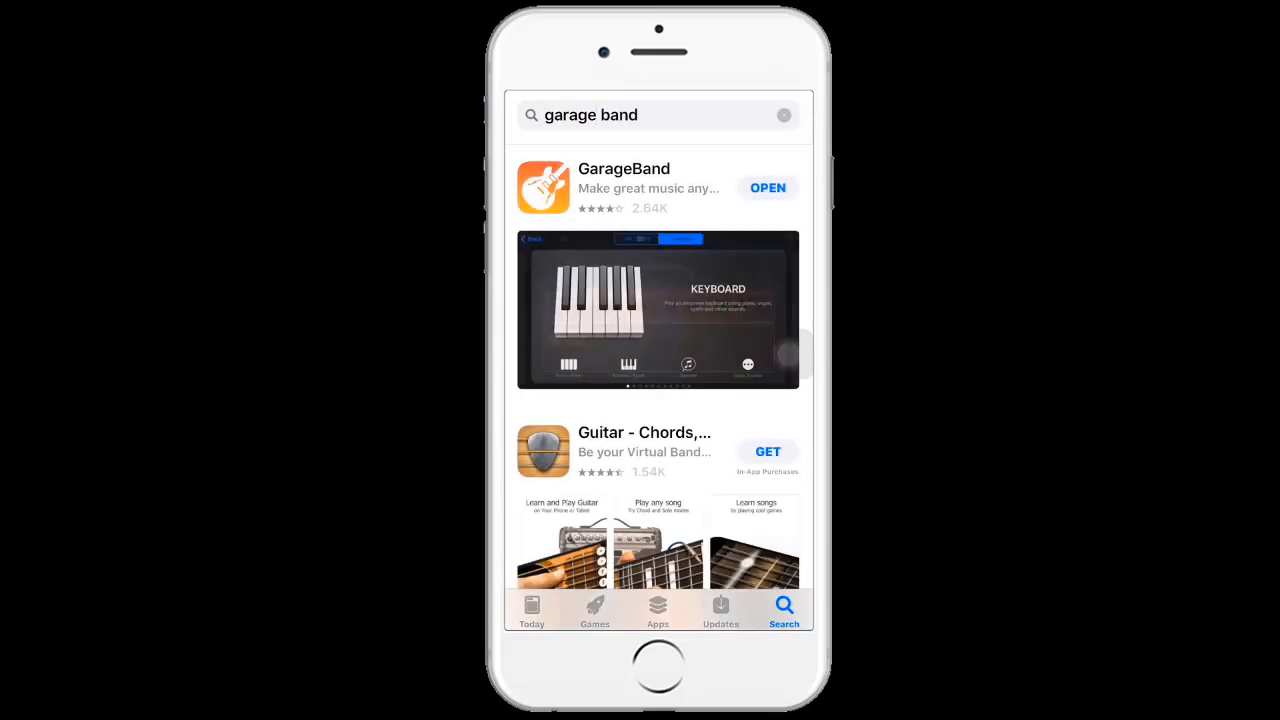
Search for 'jungle. browser', confirm it shows OPEN, and return to the home screen.
click(624, 168)
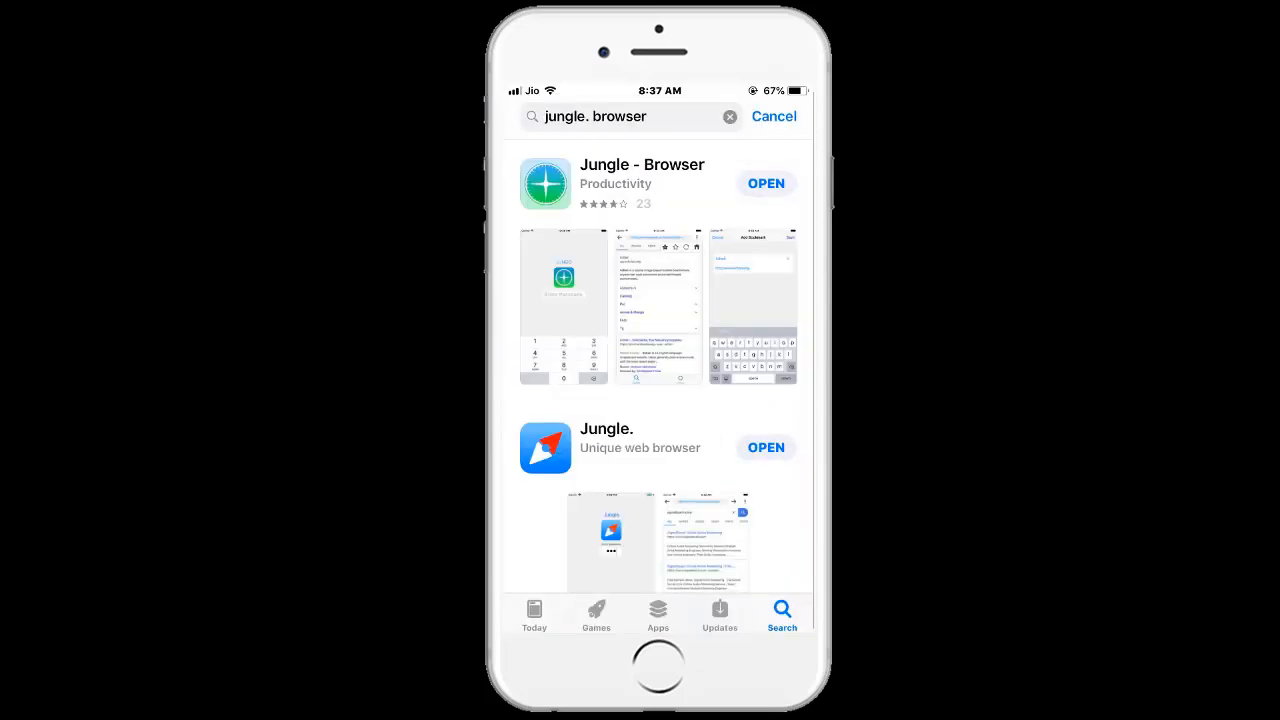
click(640, 448)
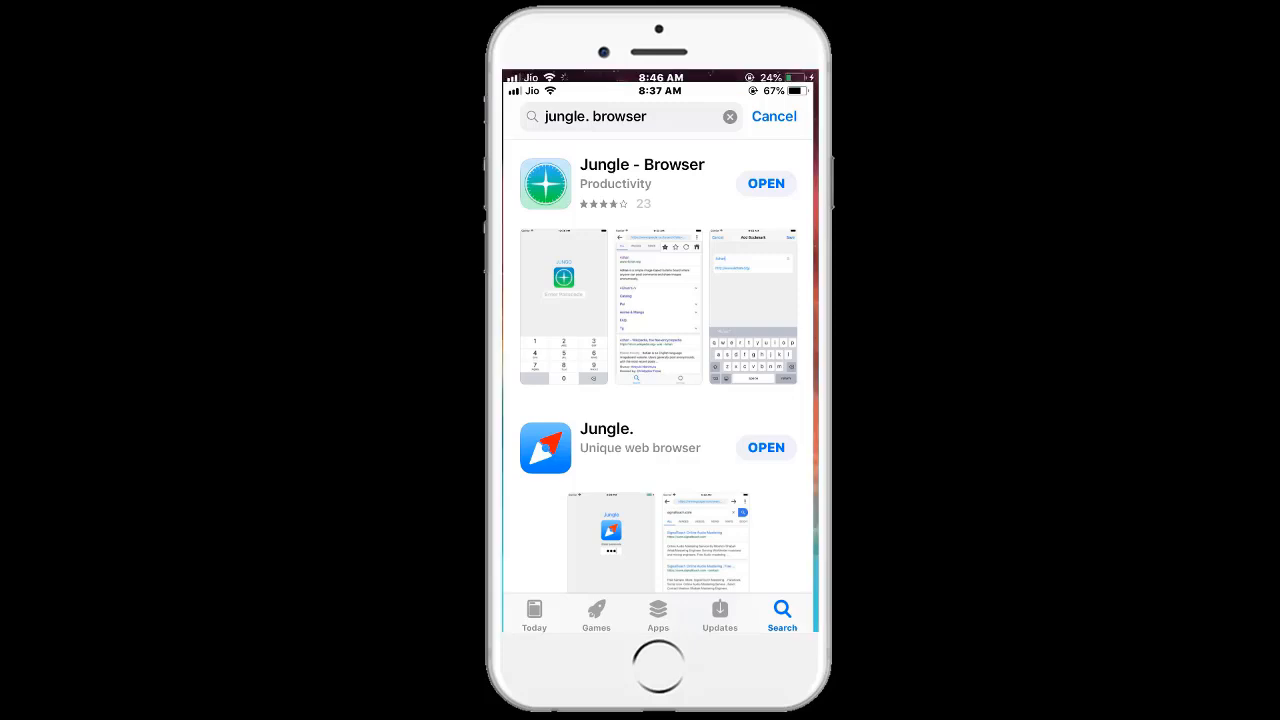
click(658, 664)
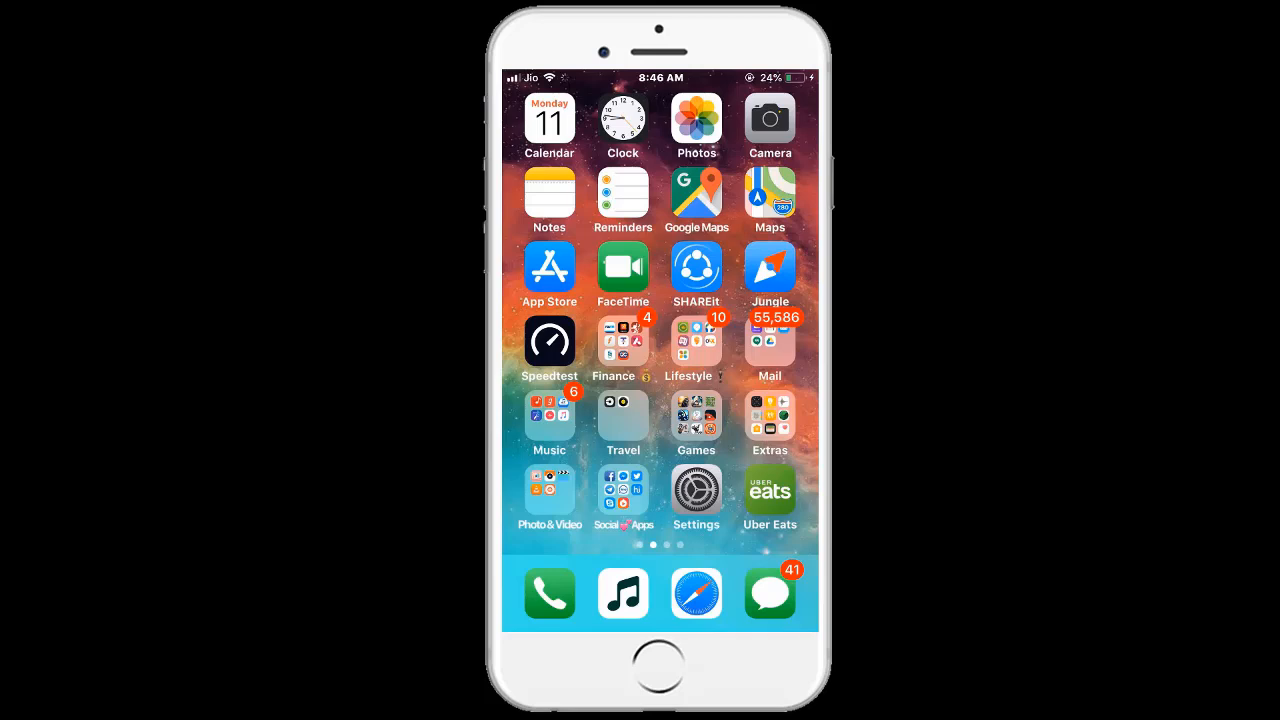
In Jungle Browser, run a Google search for 'hey brother song download'.
click(768, 268)
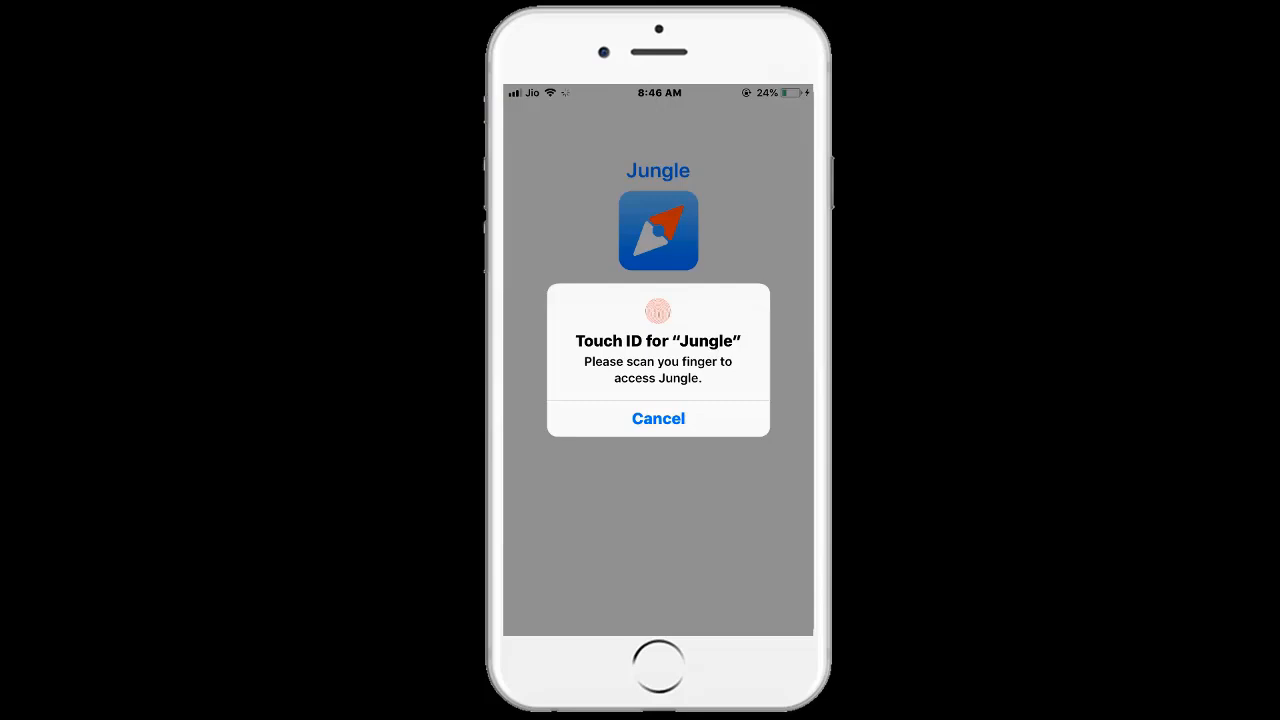
click(658, 418)
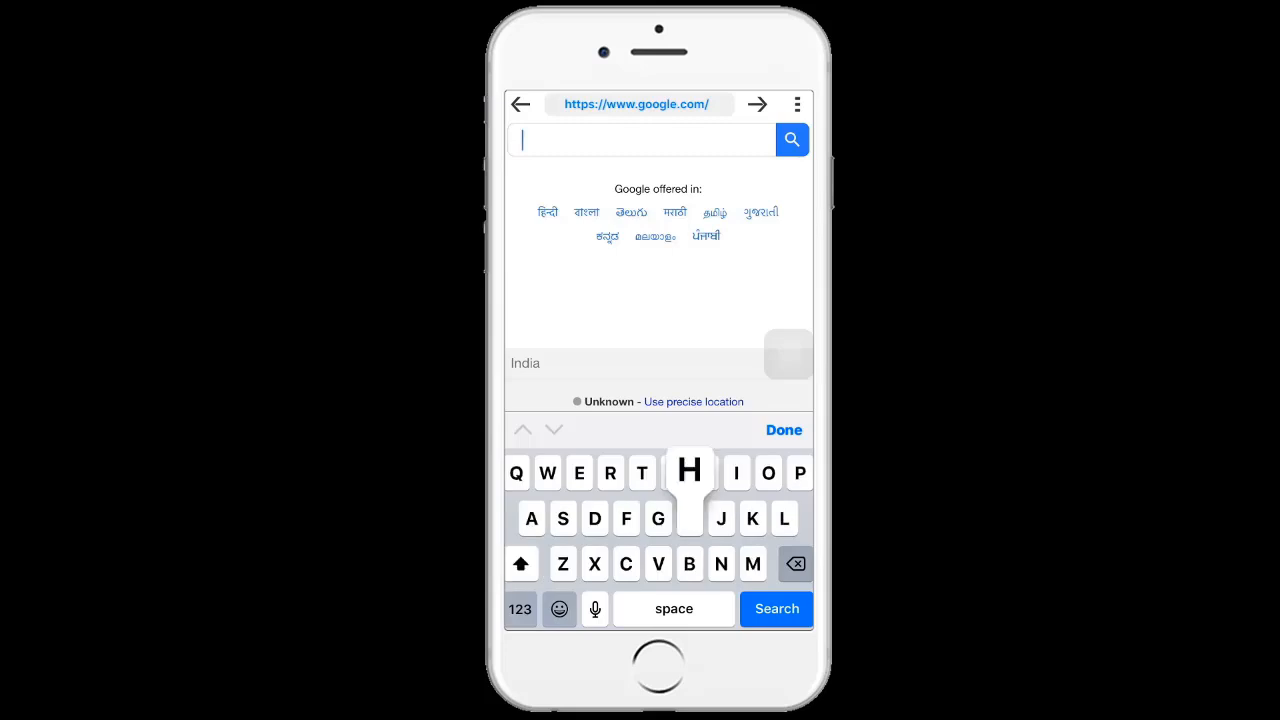
text(Hey brother)
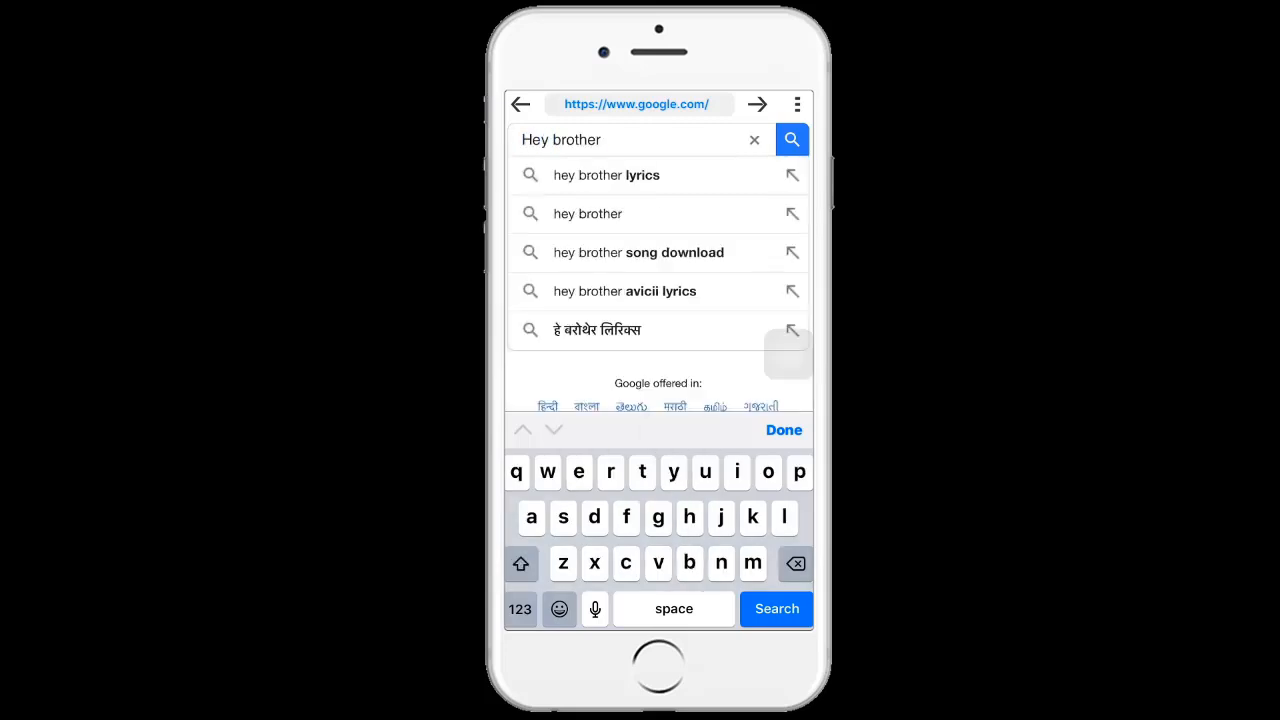
click(622, 252)
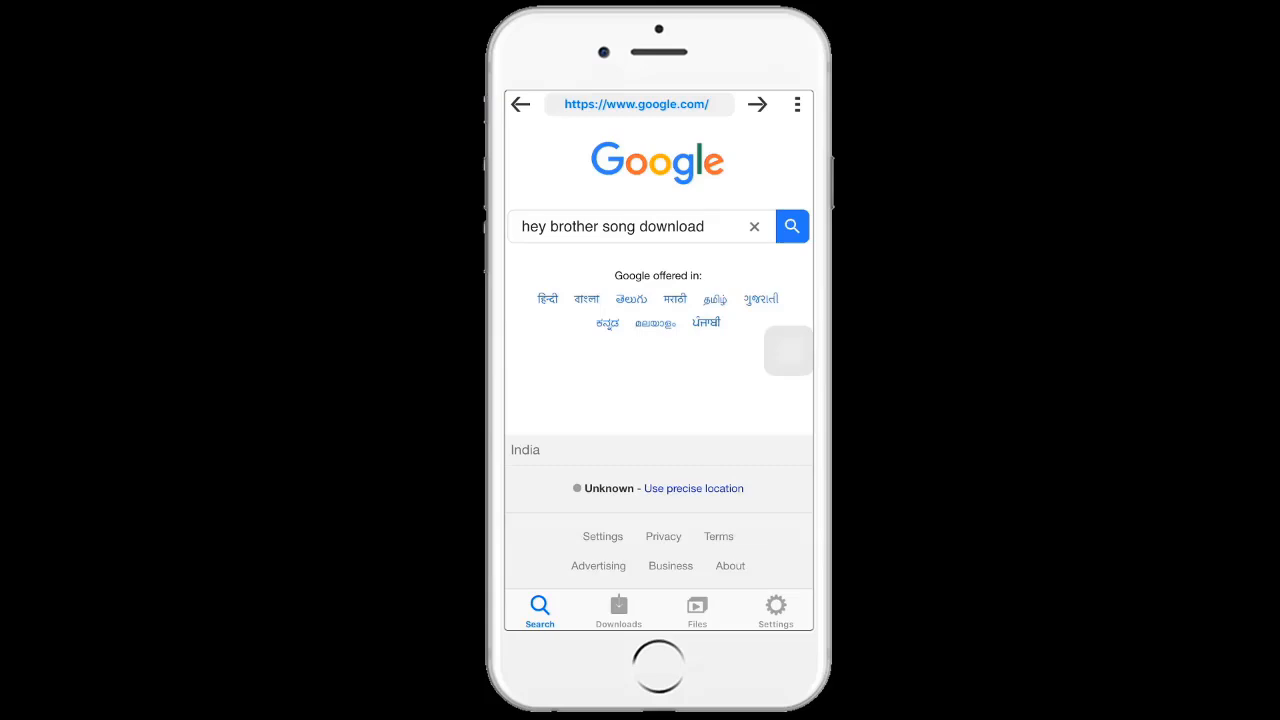
click(792, 226)
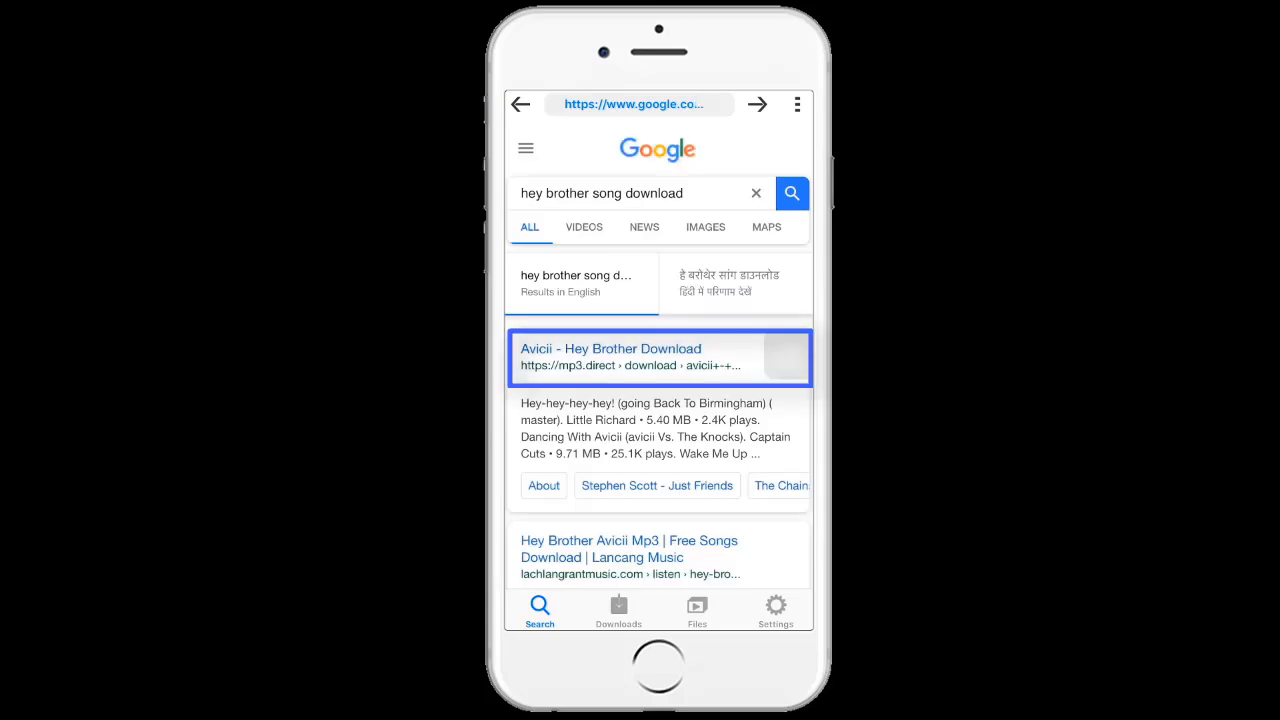
From the mp3.direct result, pick the first Avicii Hey Brother track and download the mp3.
click(610, 356)
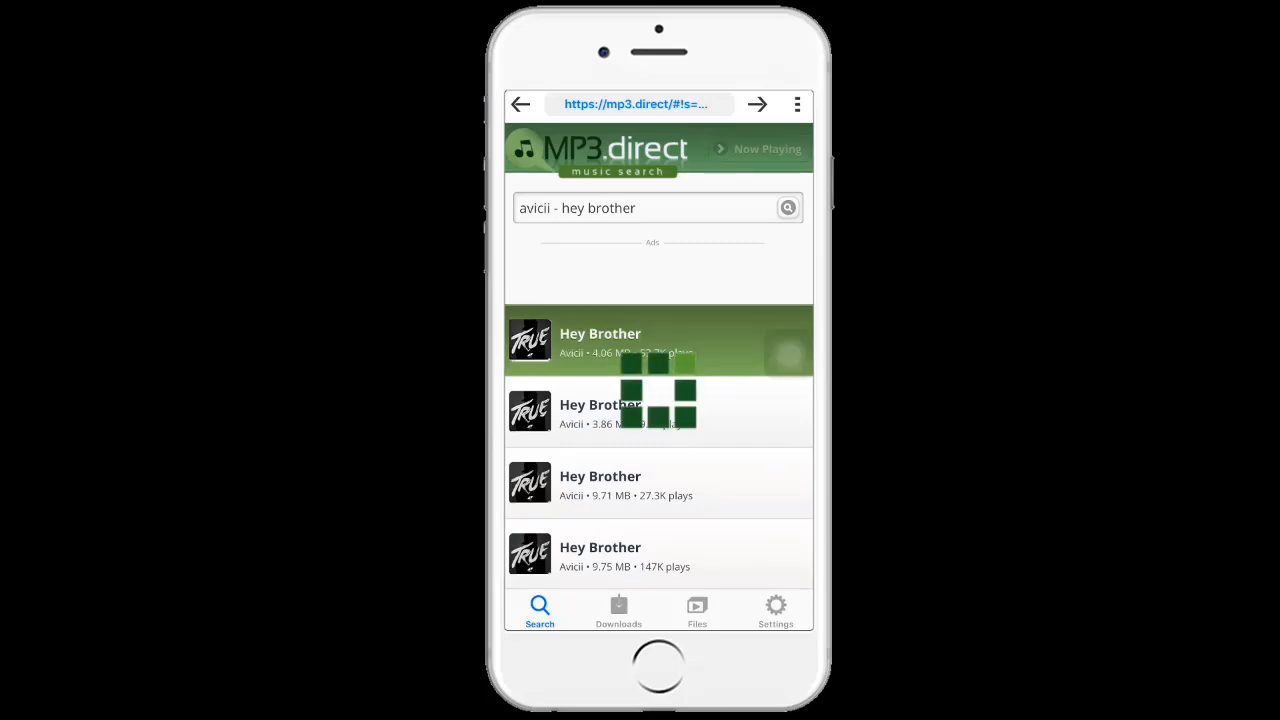
click(658, 340)
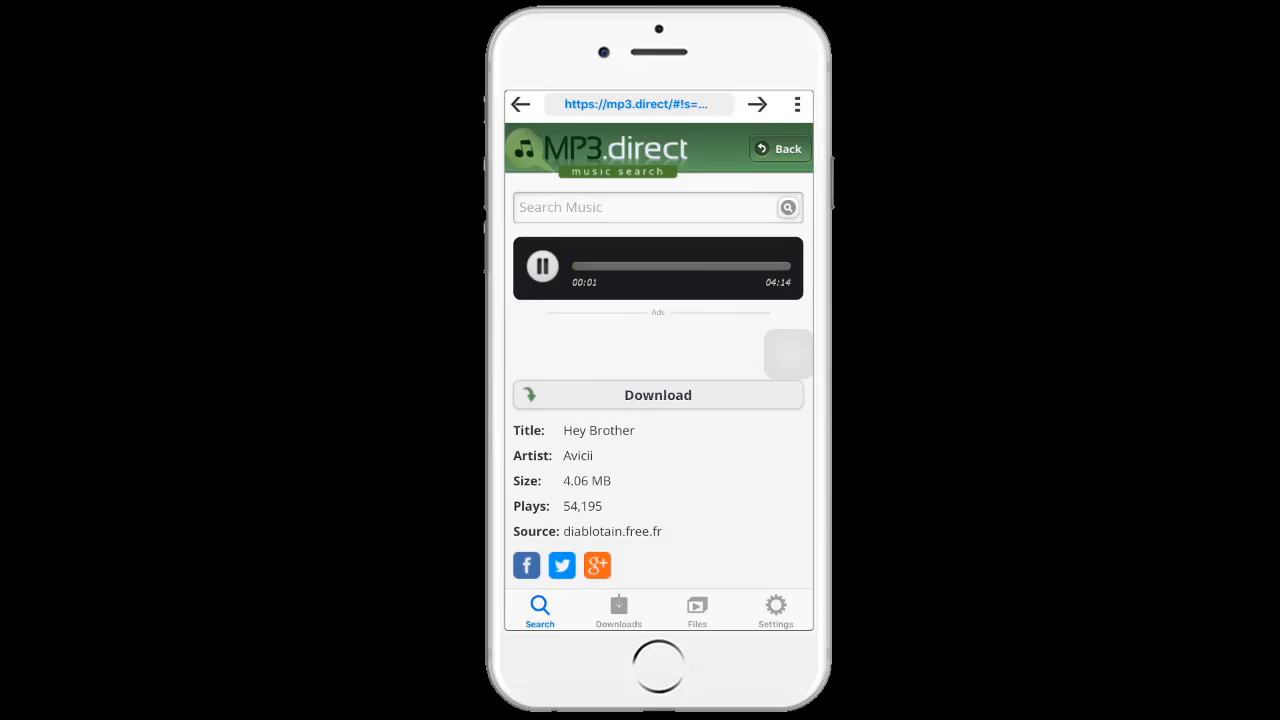
click(696, 610)
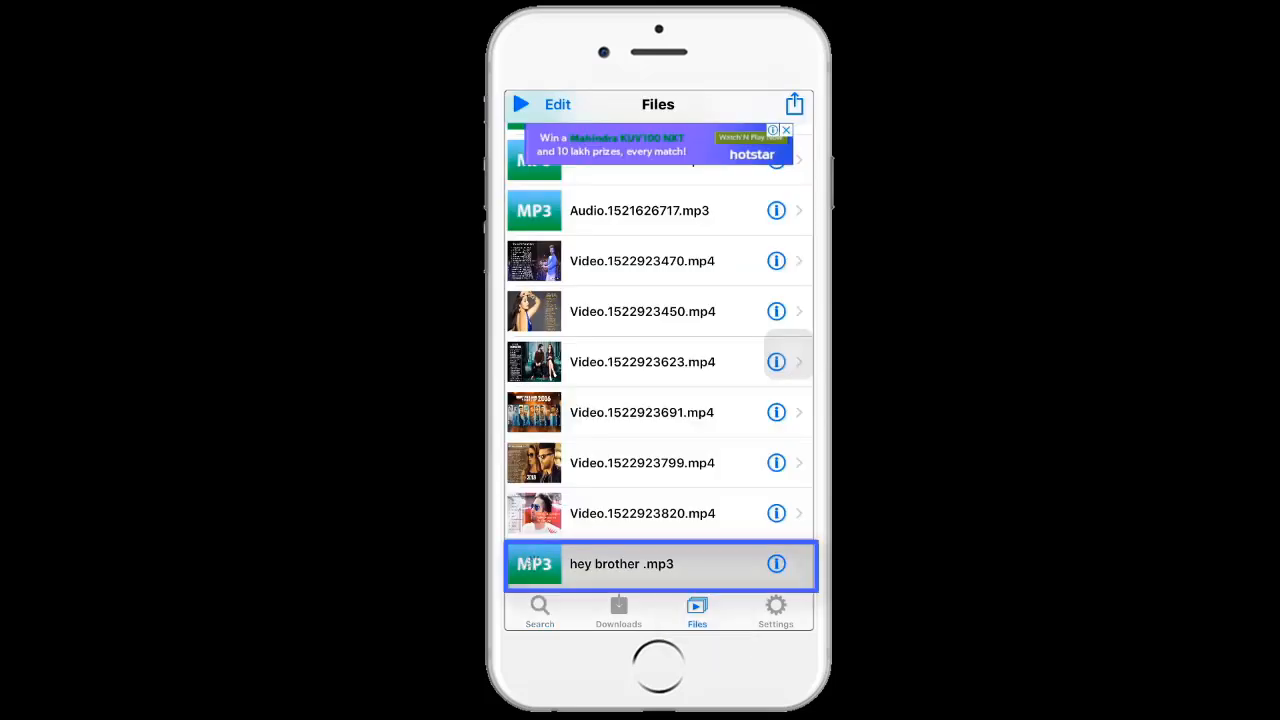
Save the hey brother mp3 via Save to Files into the GarageBand folder under On My iPhone.
click(792, 104)
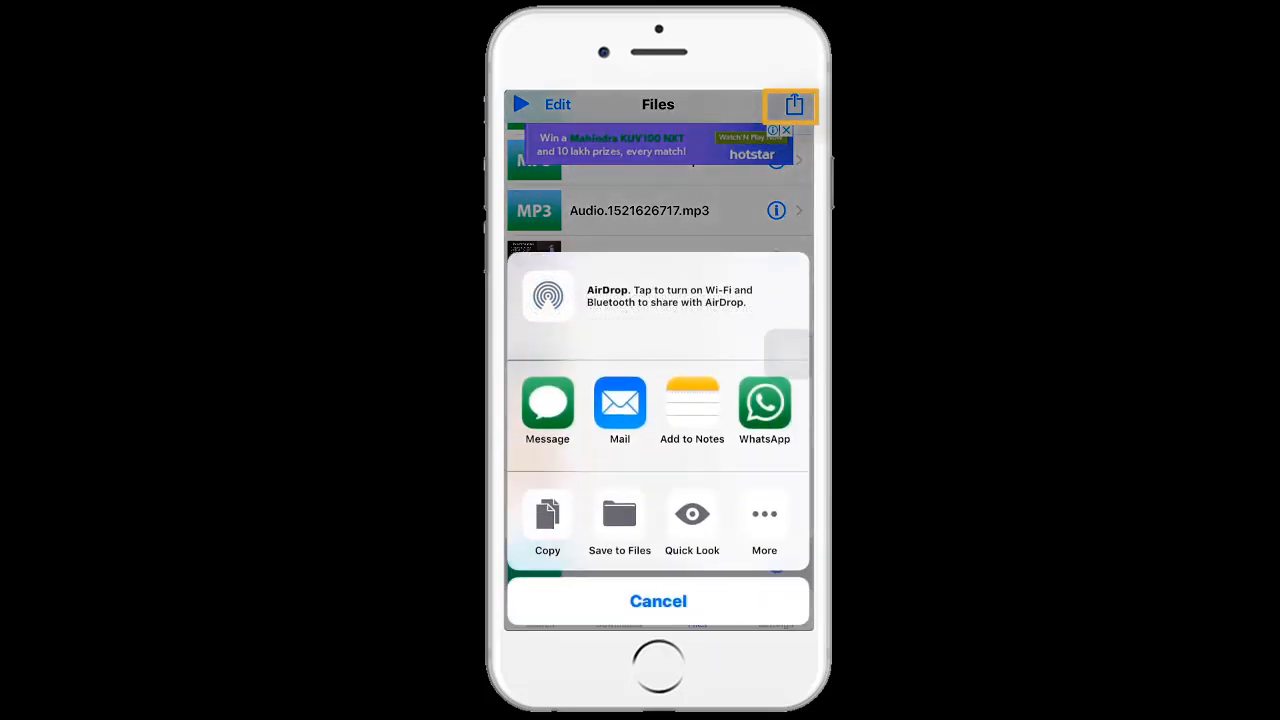
click(620, 516)
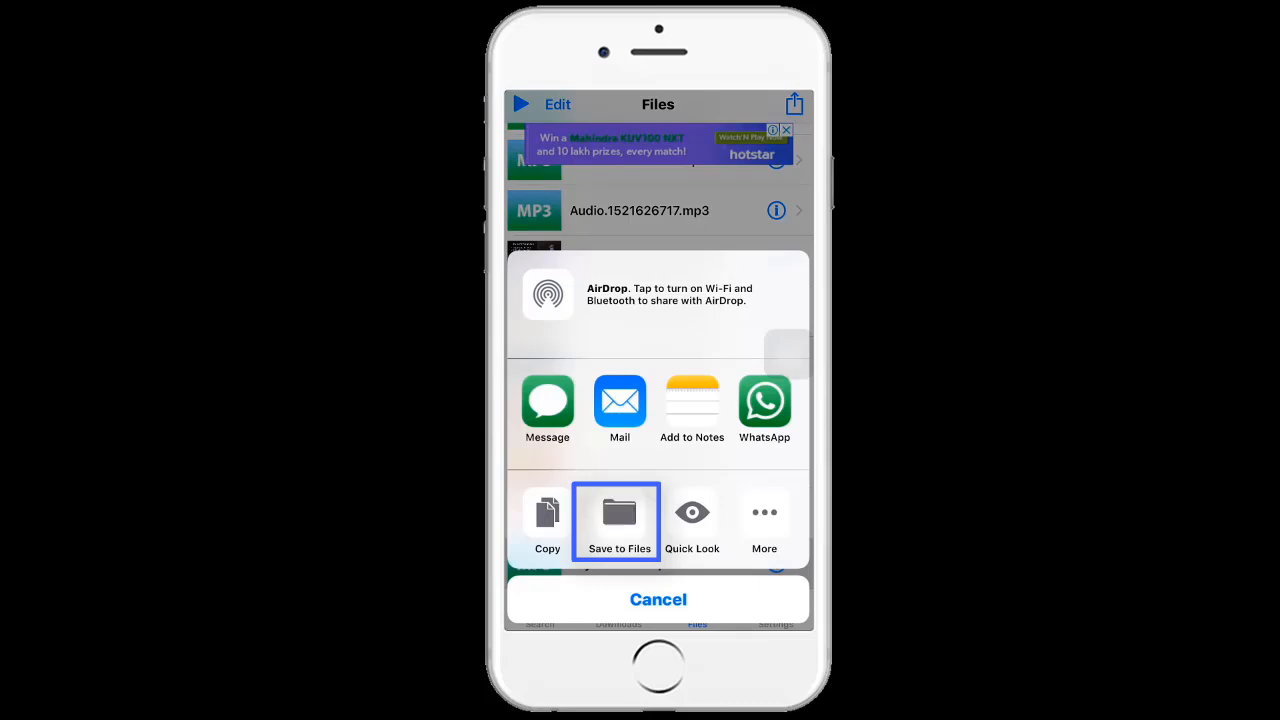
click(620, 520)
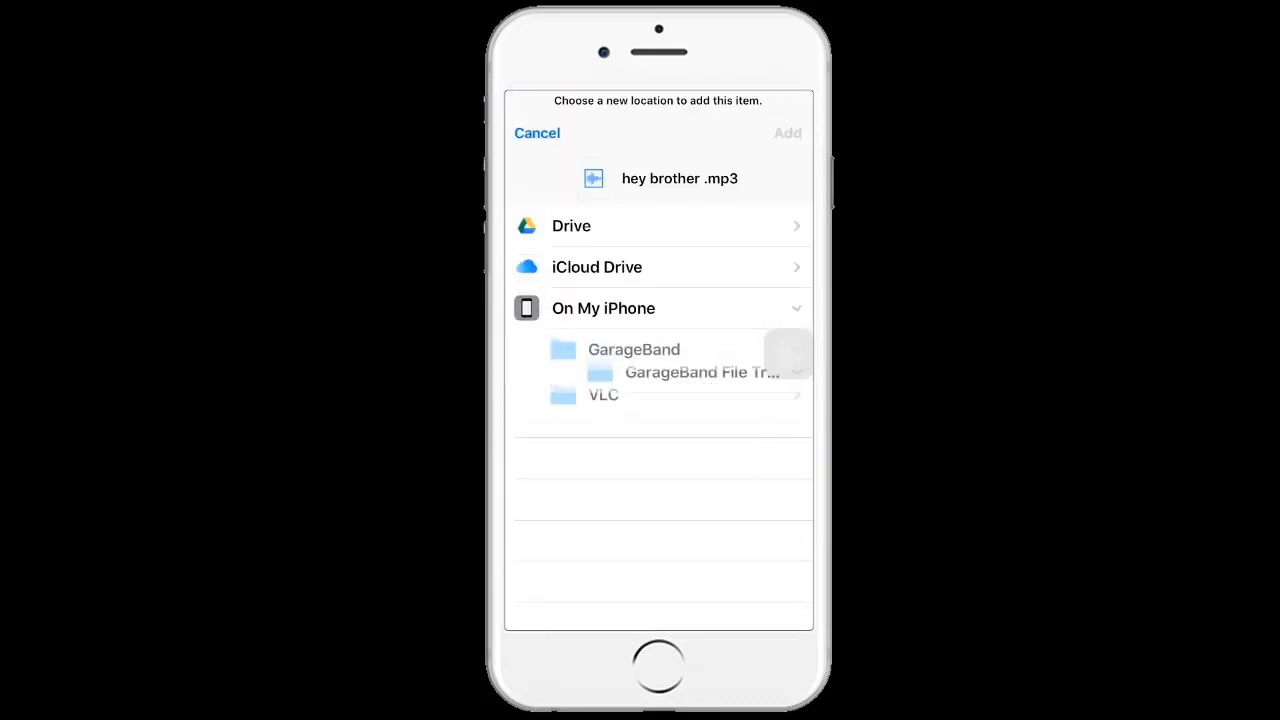
click(634, 348)
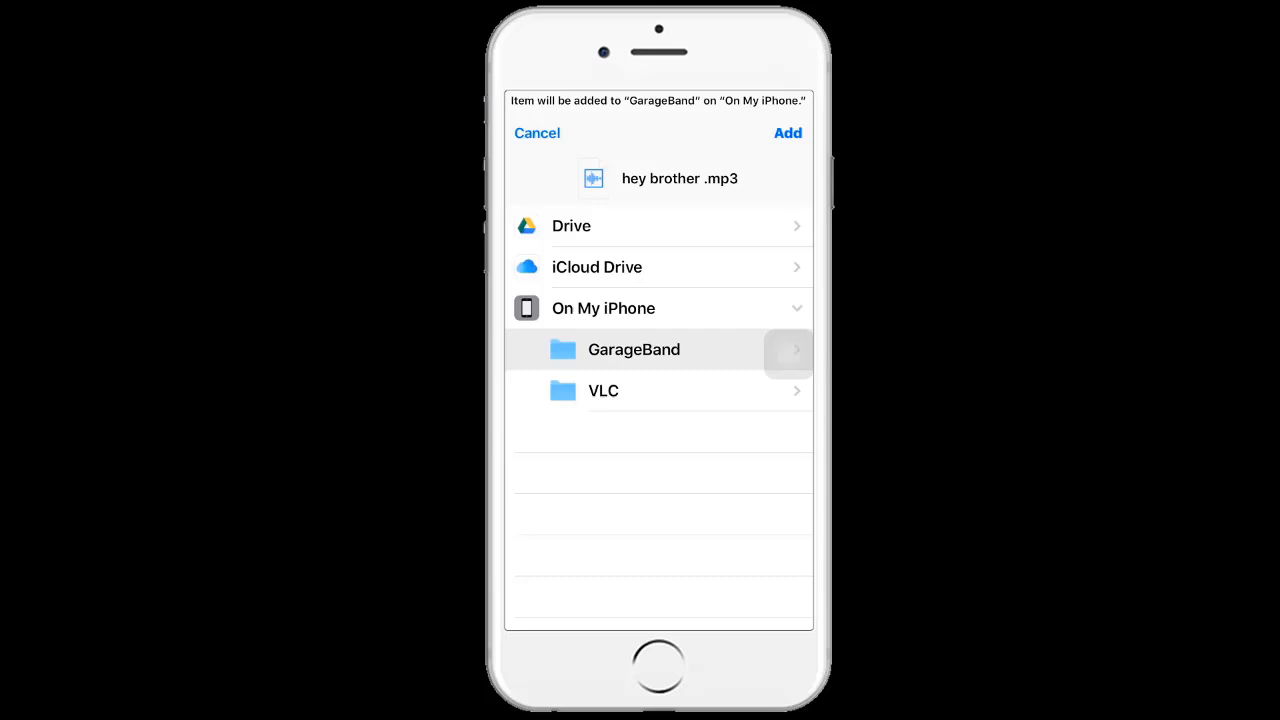
click(788, 132)
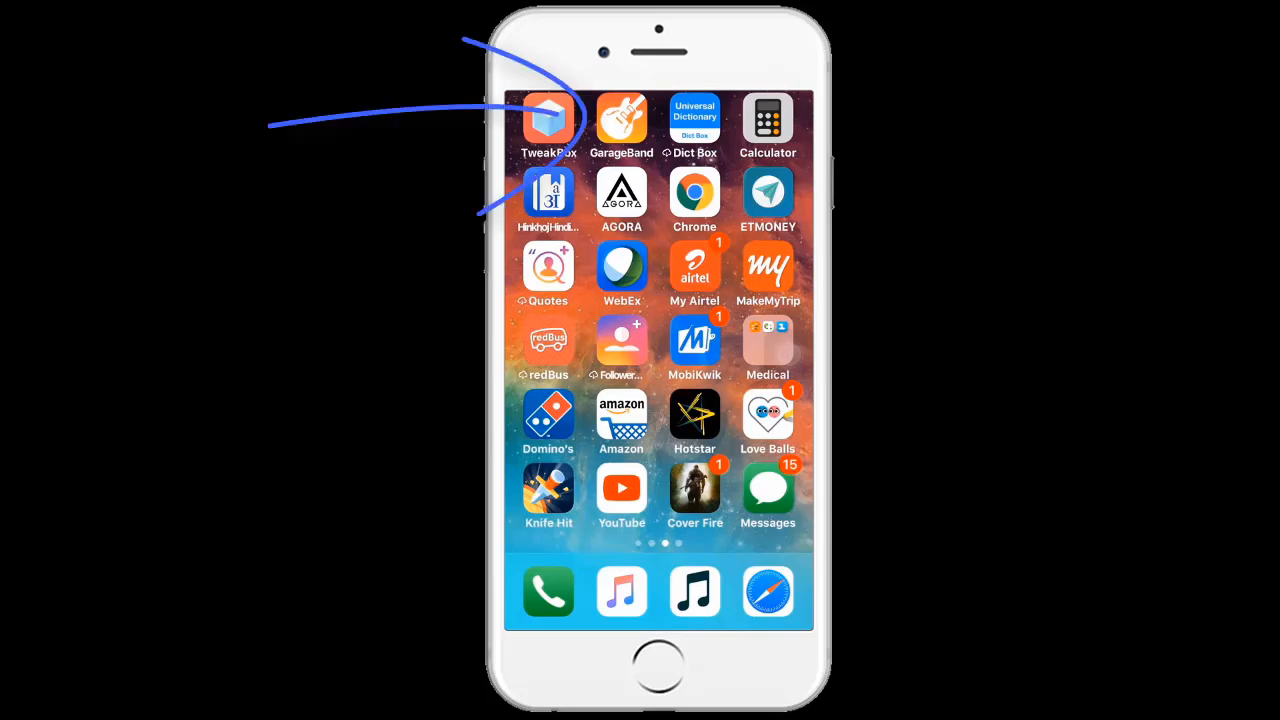
Launch a new GarageBand song and set Section Length manually to 50 bars.
click(620, 118)
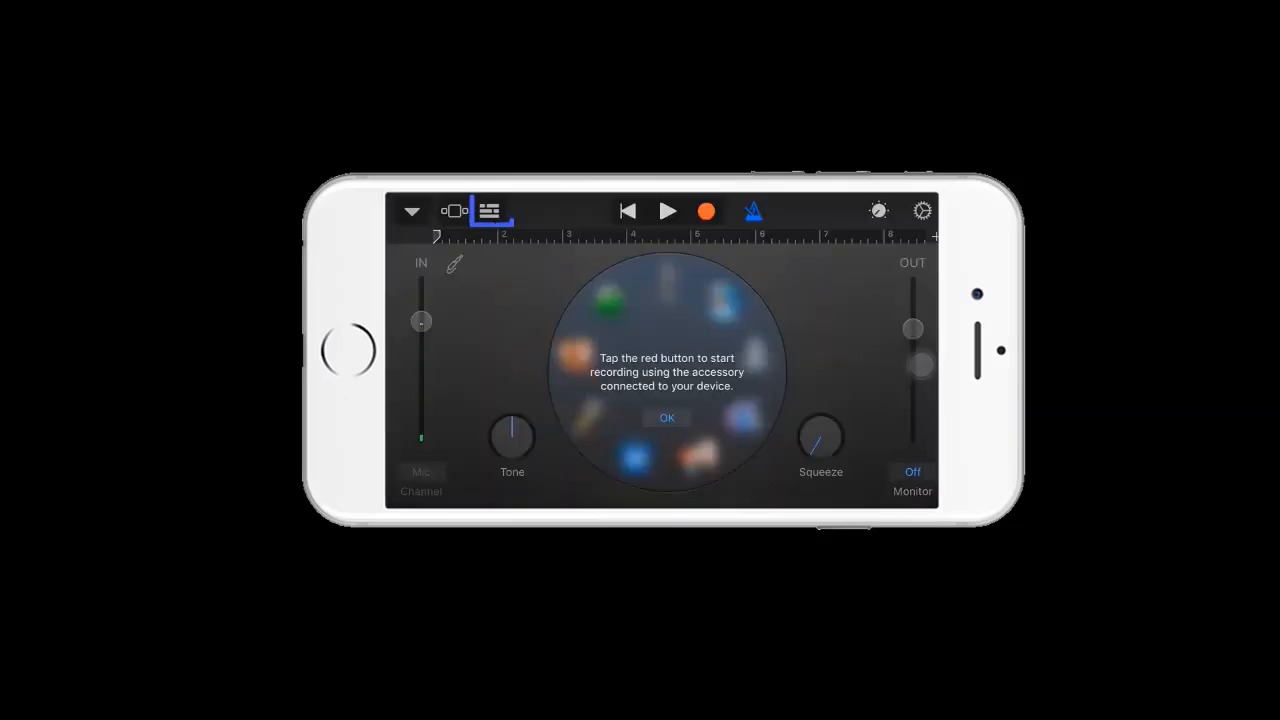
click(668, 418)
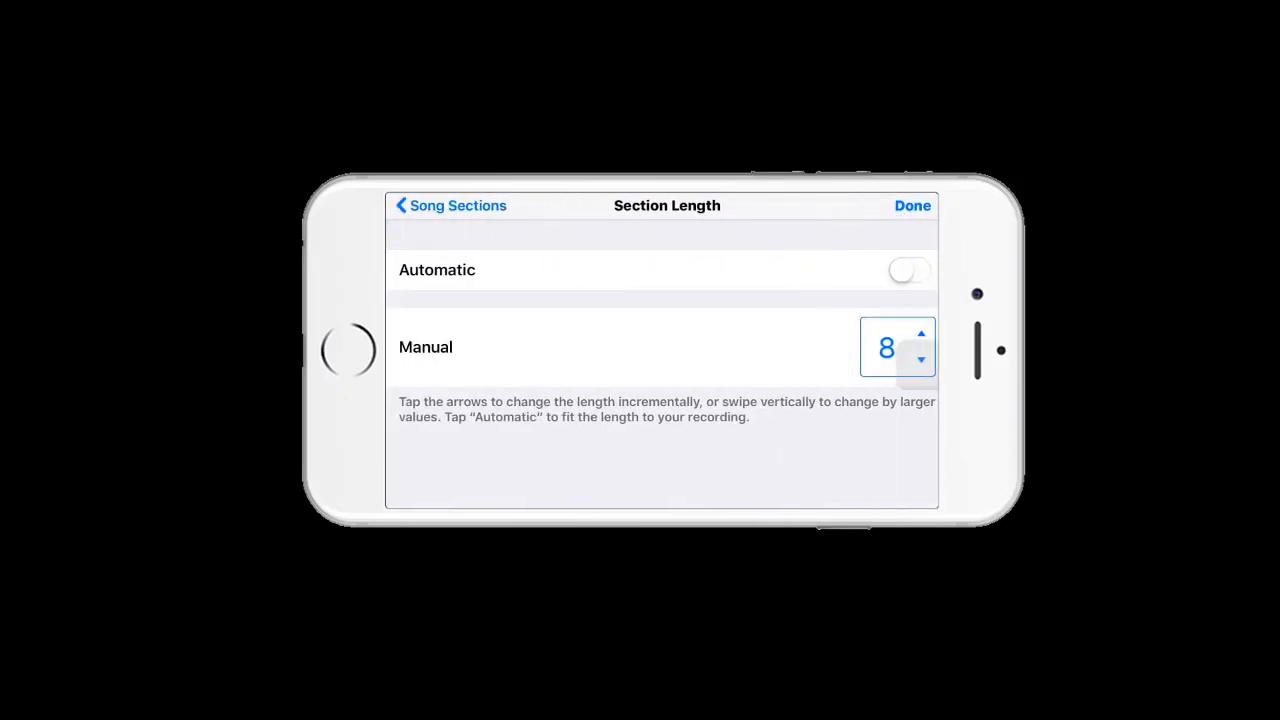
click(920, 336)
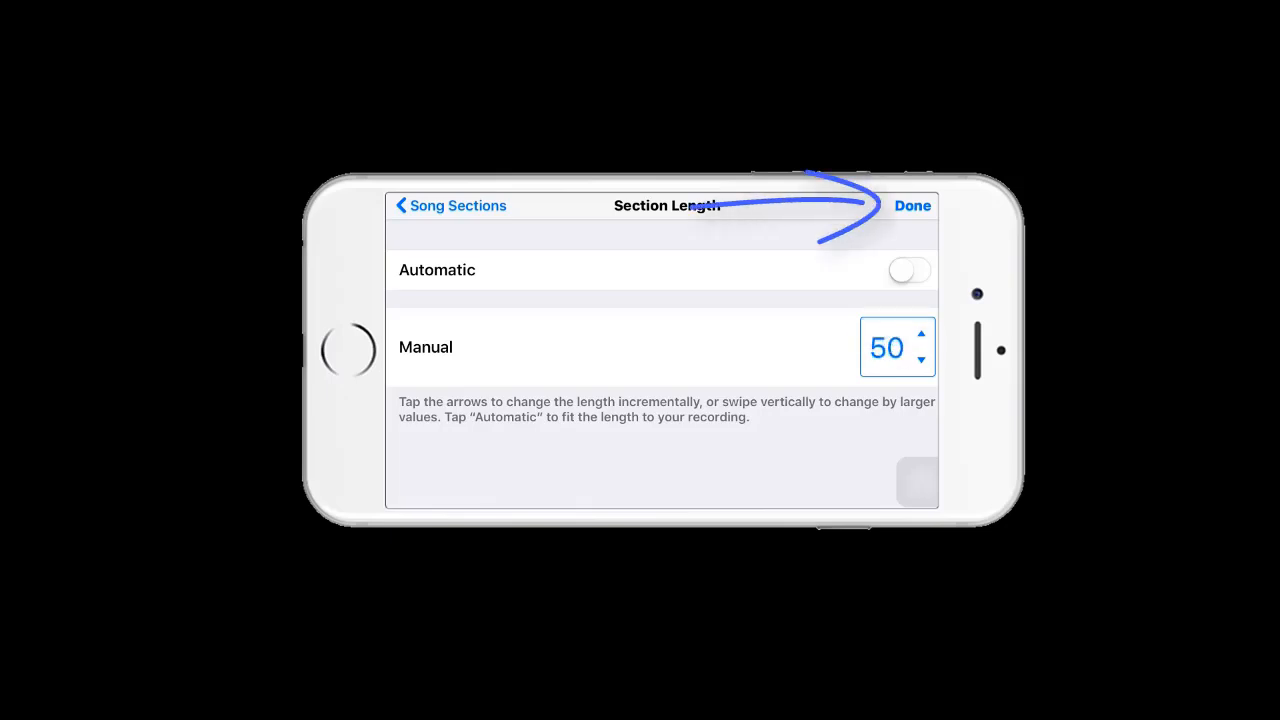
click(912, 204)
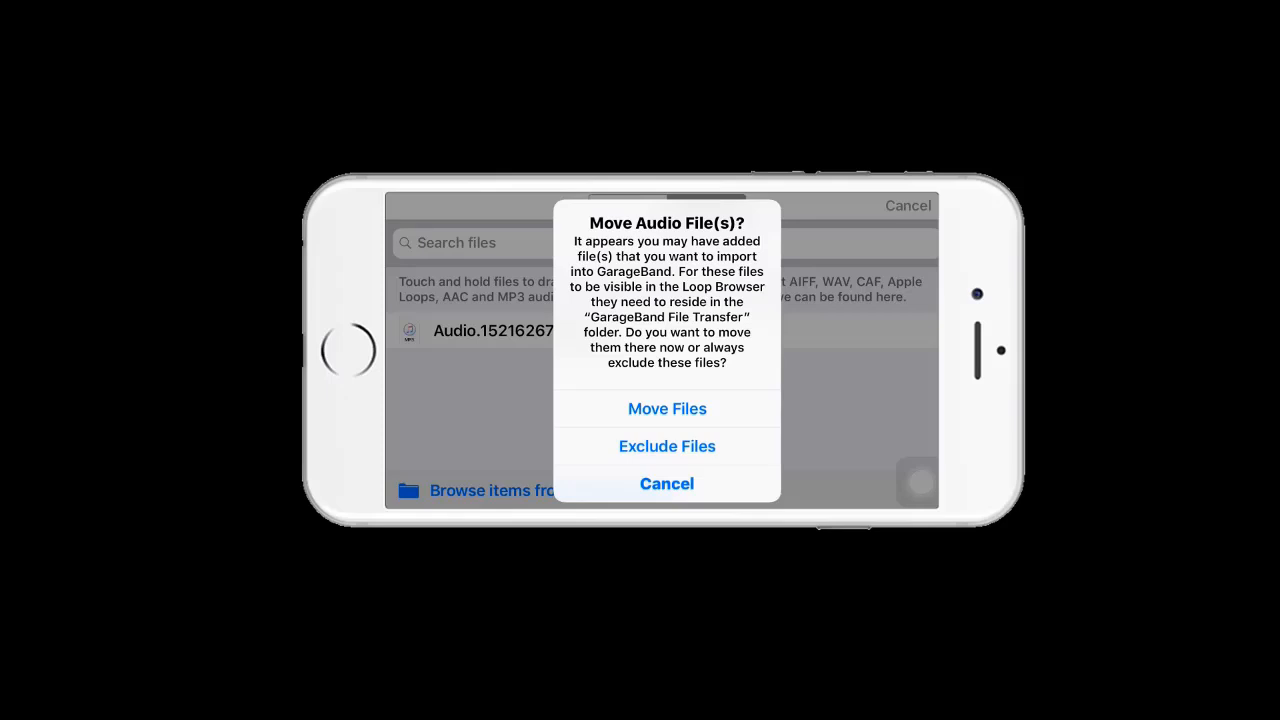
Import hey brother from the Files app Recents and place it as a region on a track.
click(668, 446)
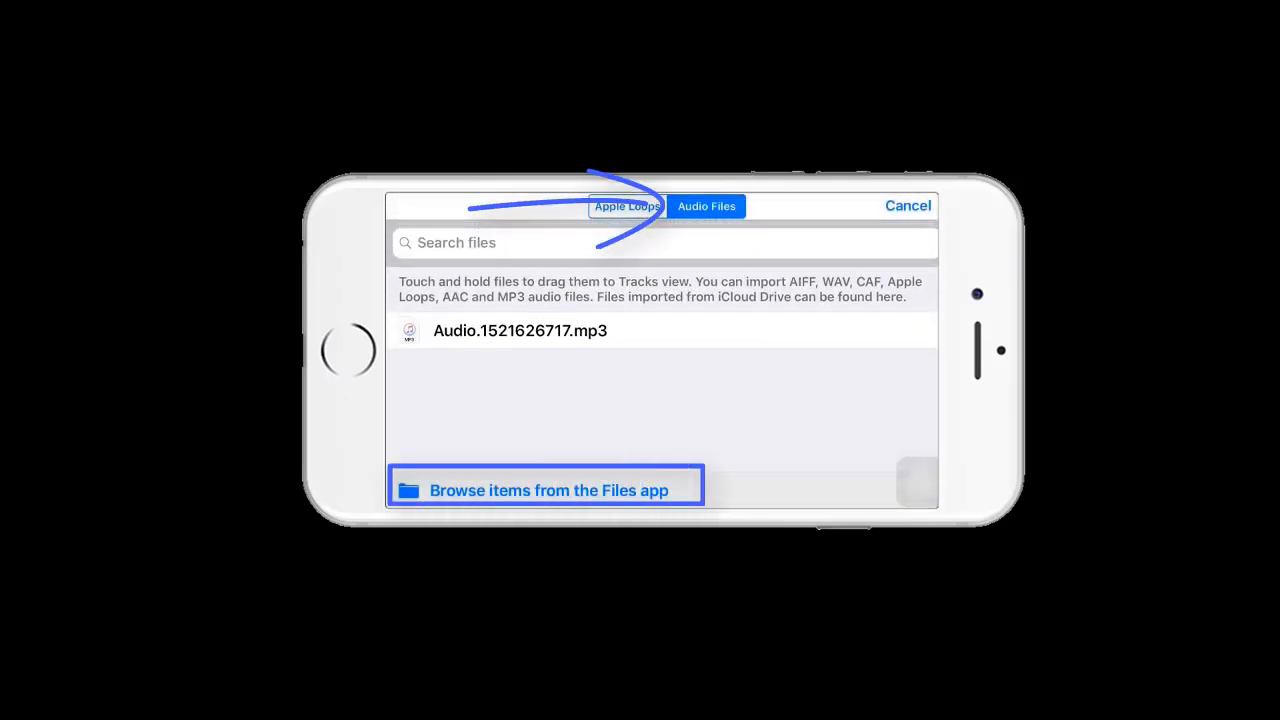
click(548, 490)
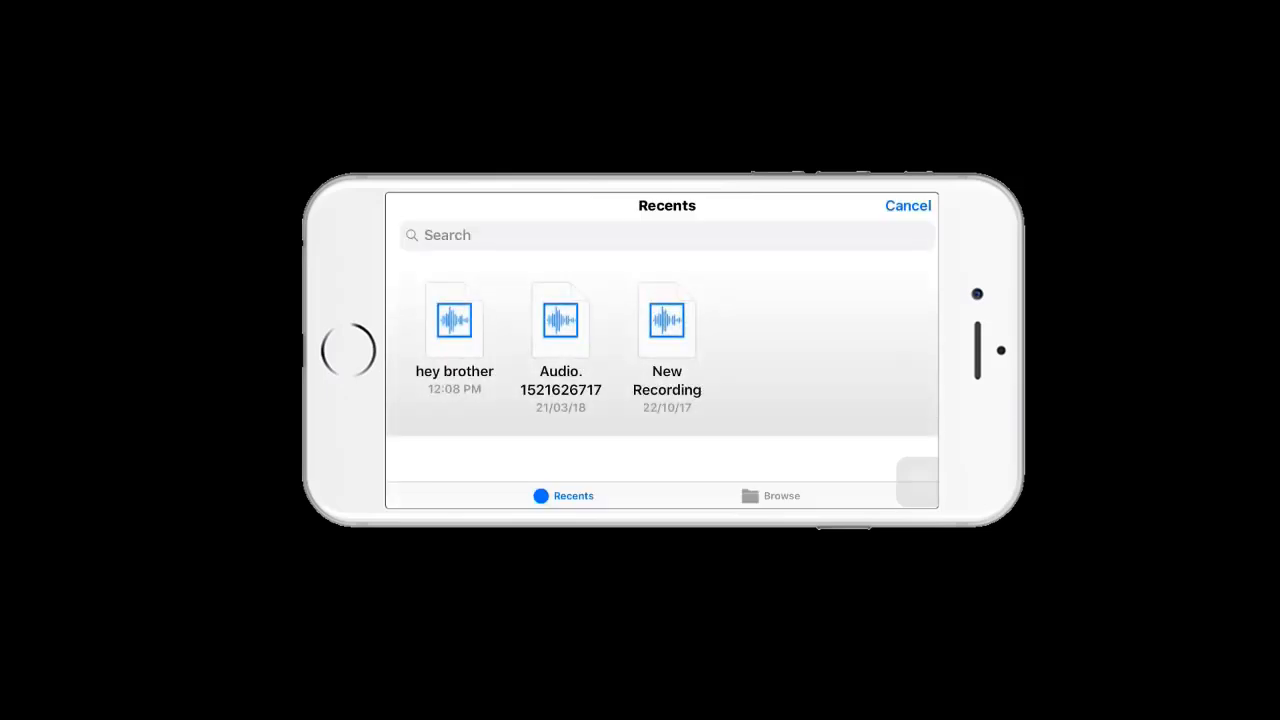
click(454, 320)
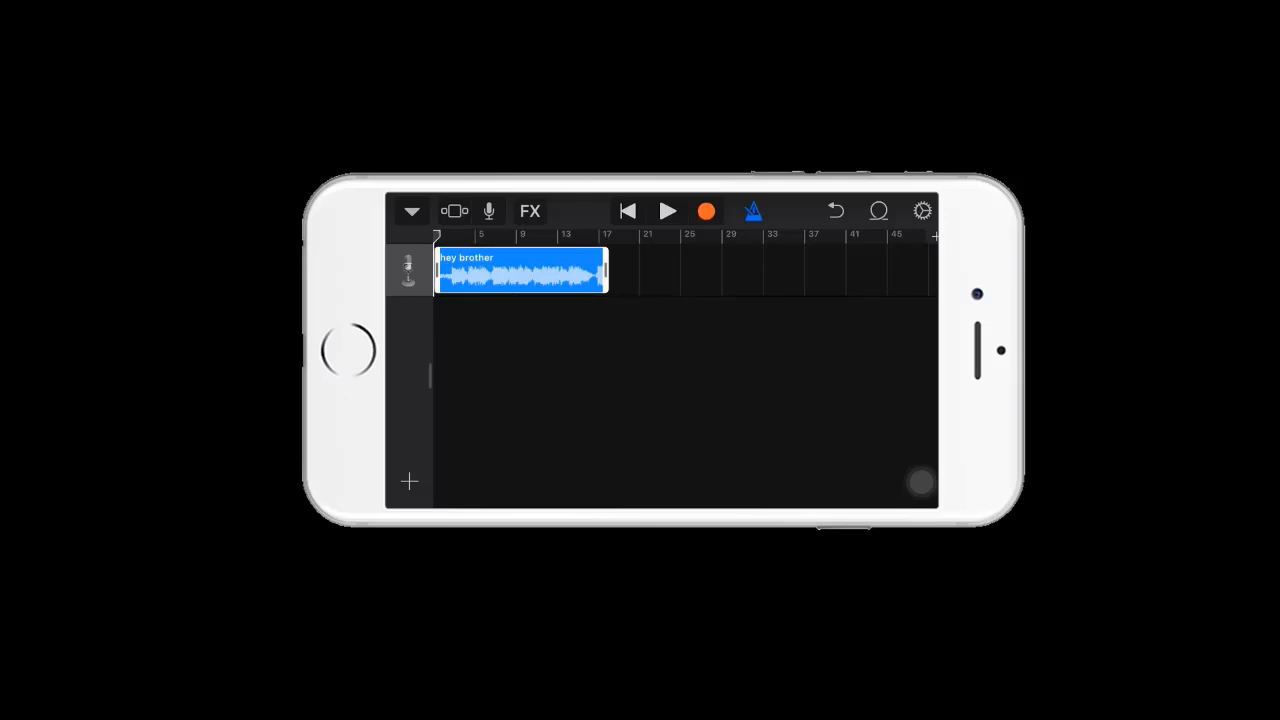
From My Songs, share the song as a ringtone named Hey Brother and export it.
click(412, 212)
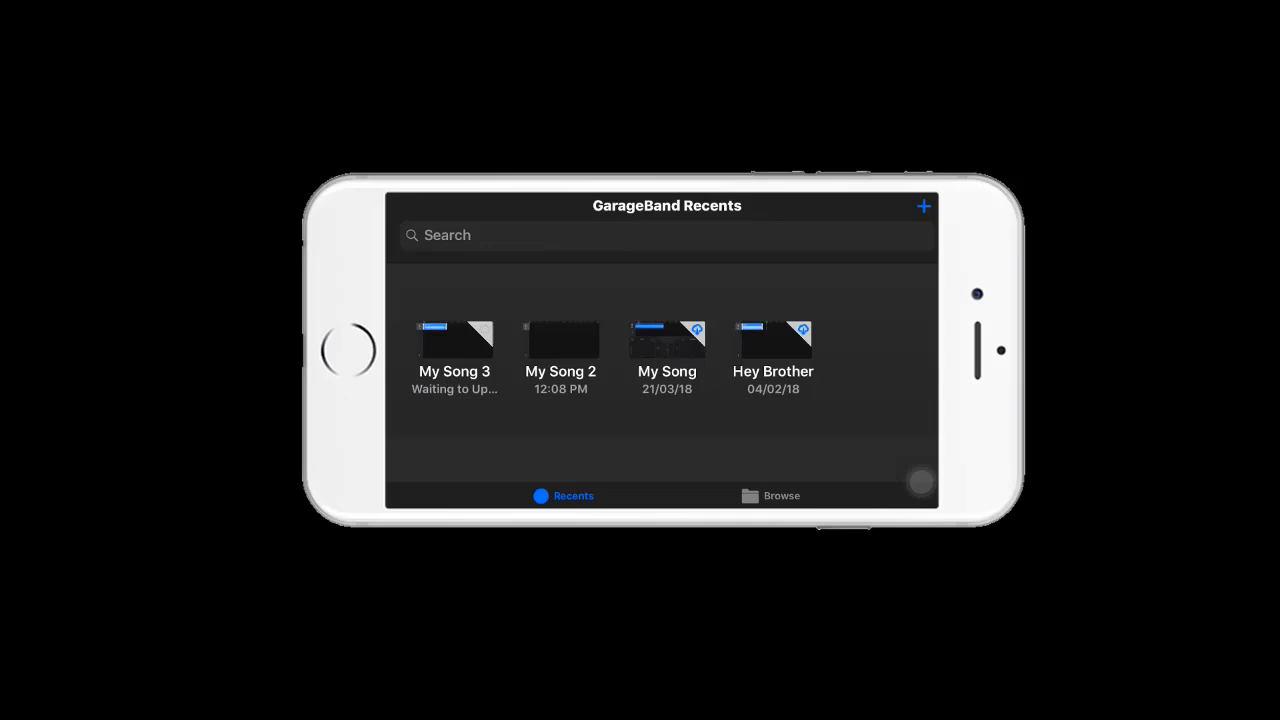
click(772, 336)
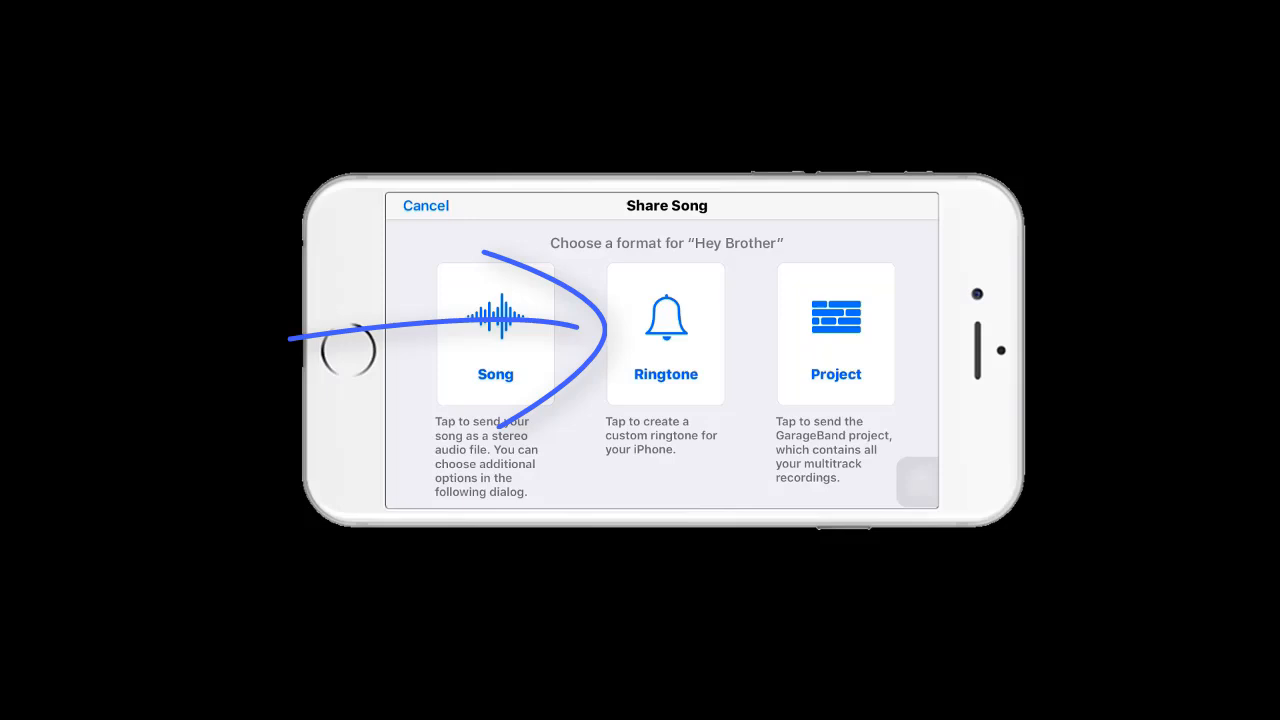
click(666, 332)
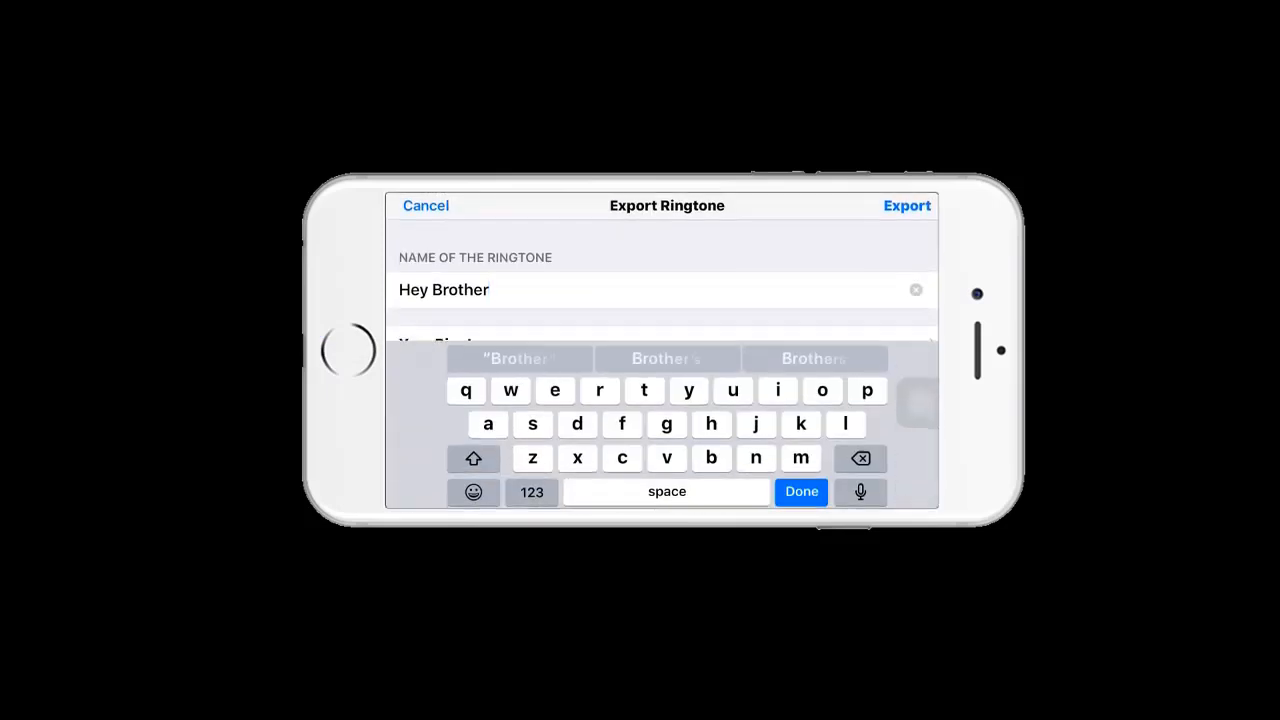
click(906, 204)
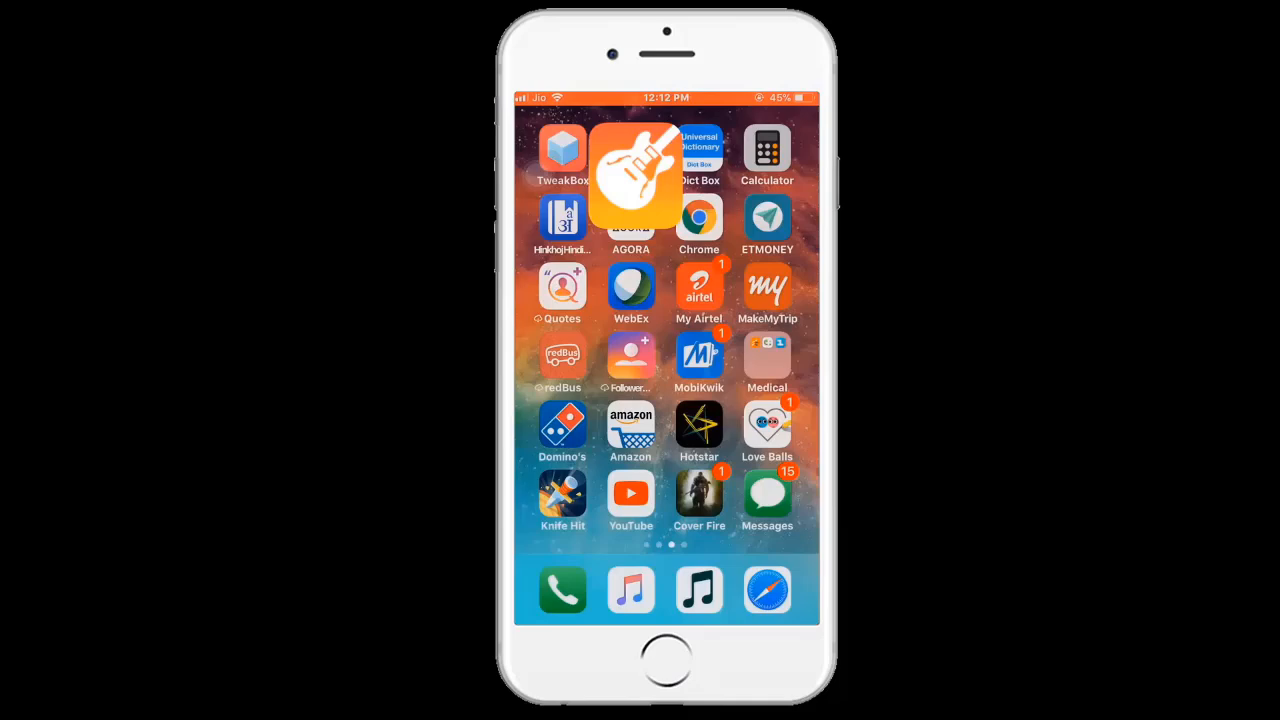
In Settings > Sounds > Ringtone, select Hey Brother and return to the Sounds page.
scroll(left, 3)
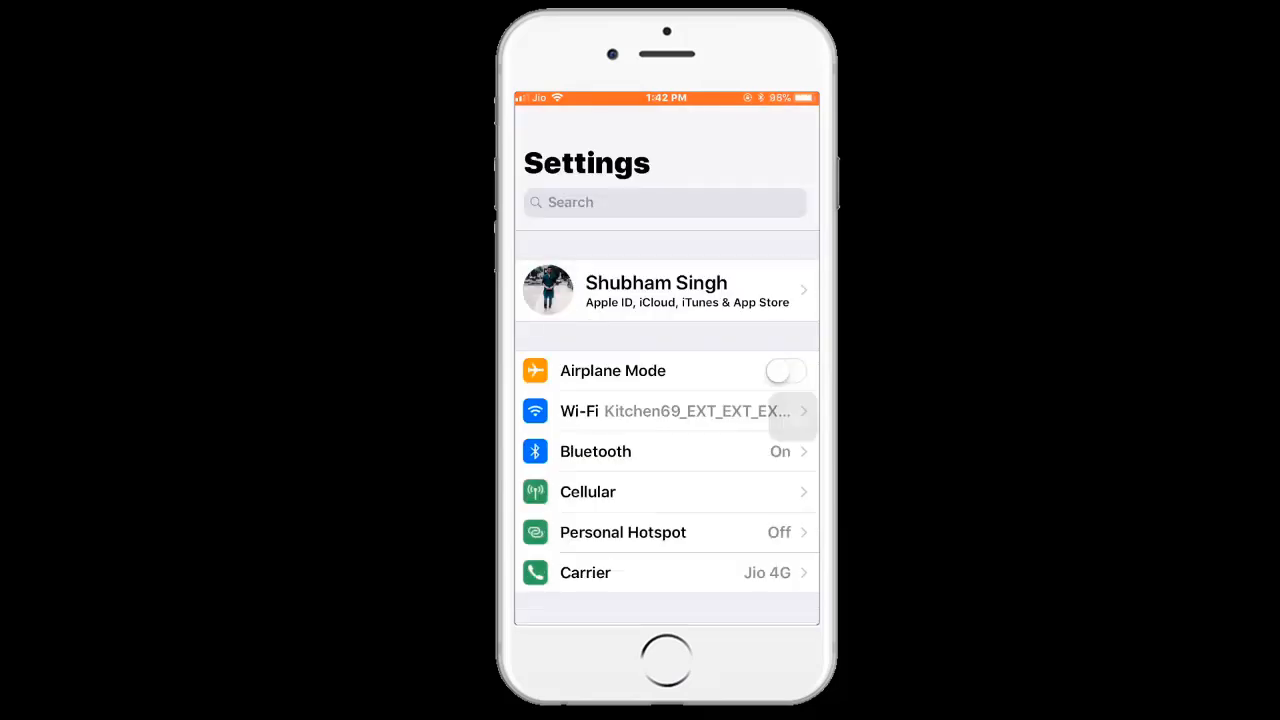
scroll(down, 3)
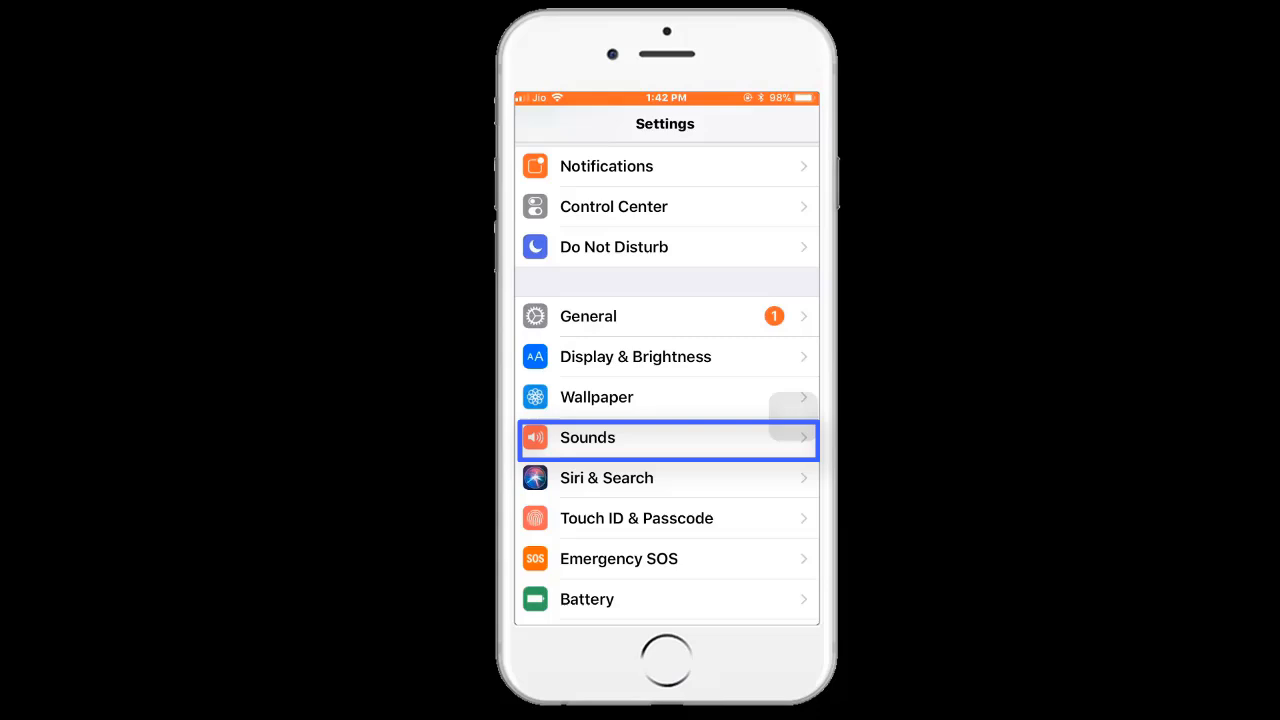
click(666, 436)
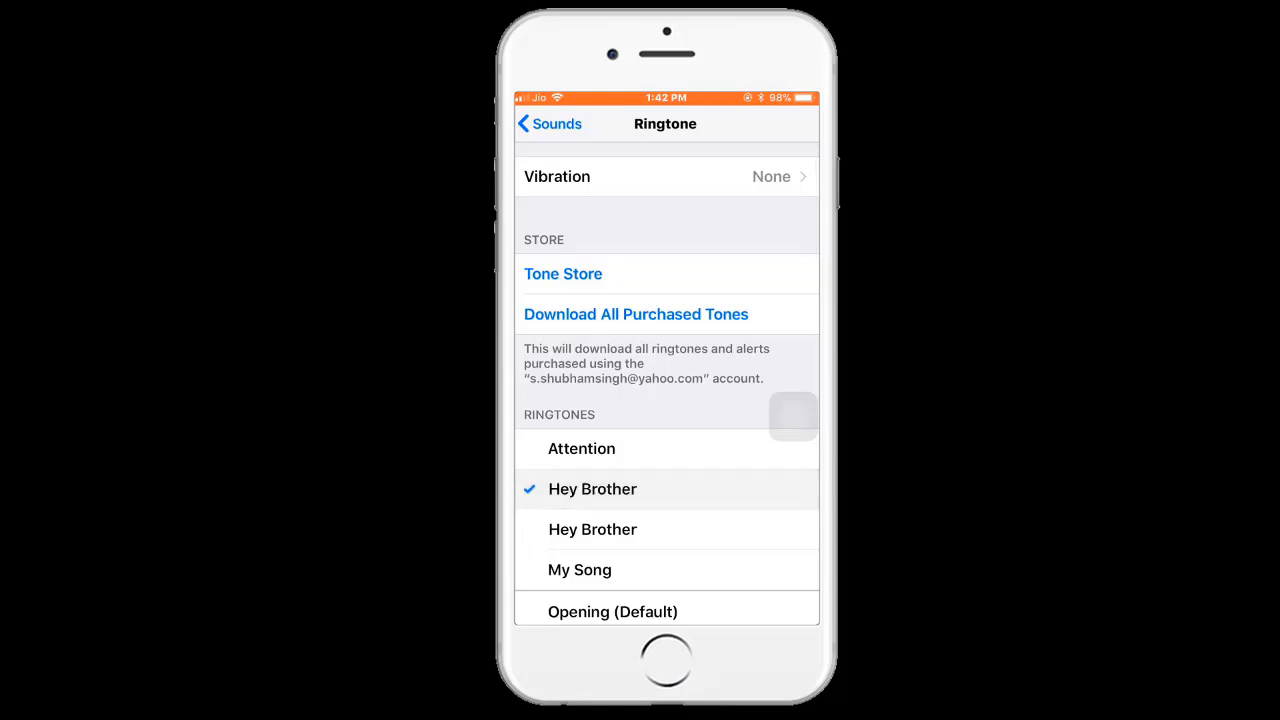
click(548, 124)
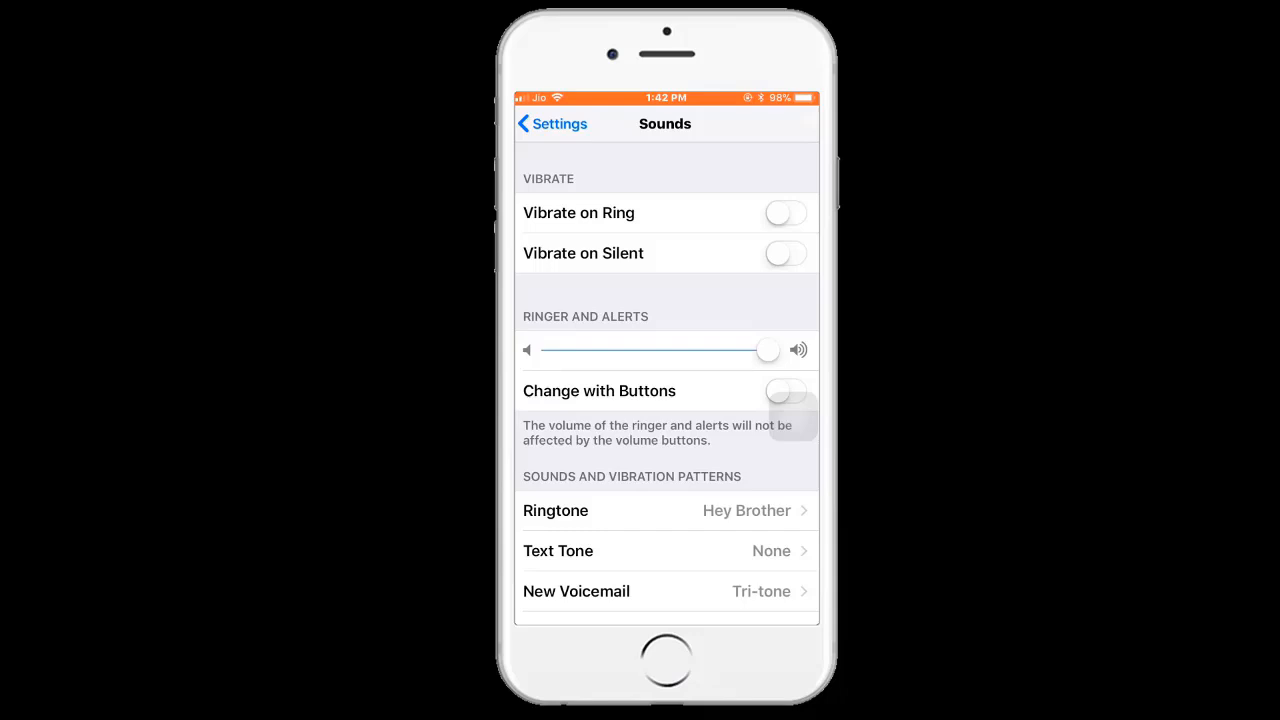